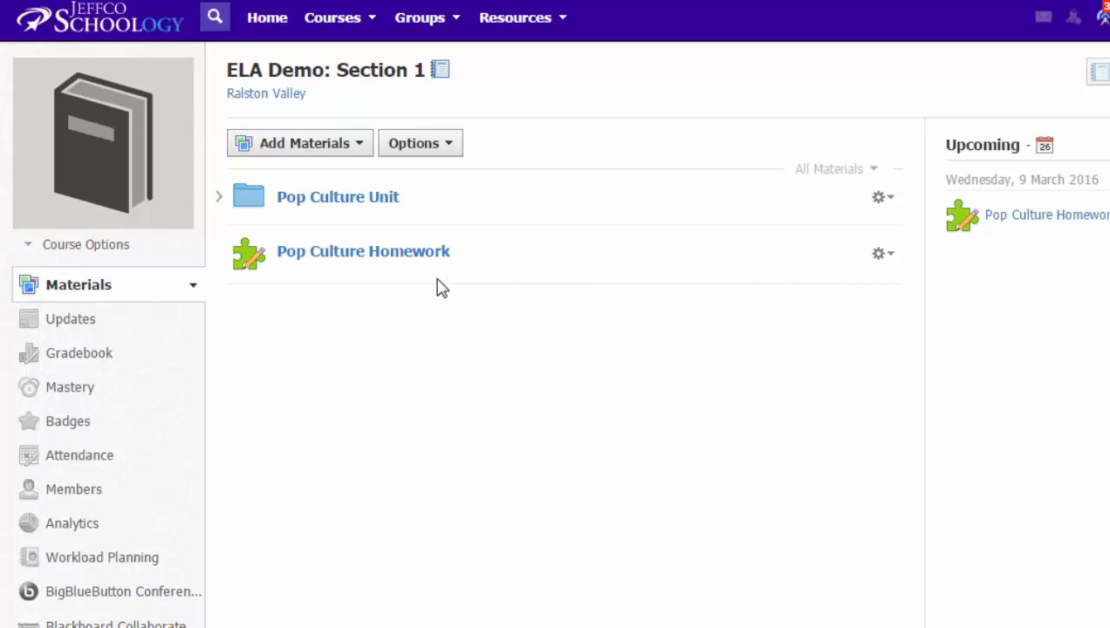
mouse_move(423, 284)
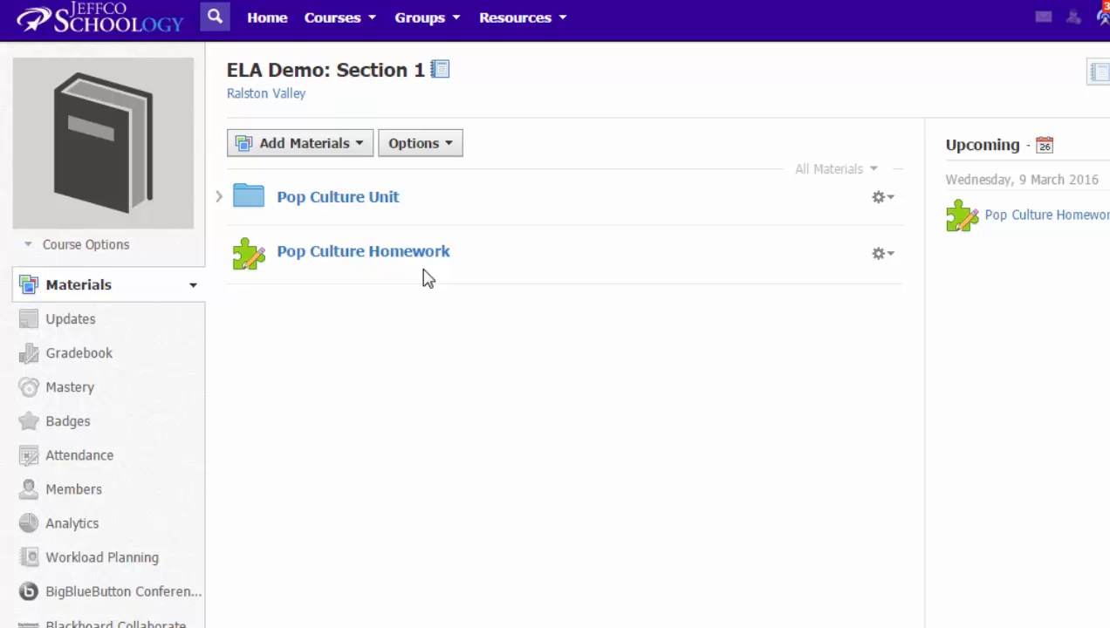
mouse_move(434, 251)
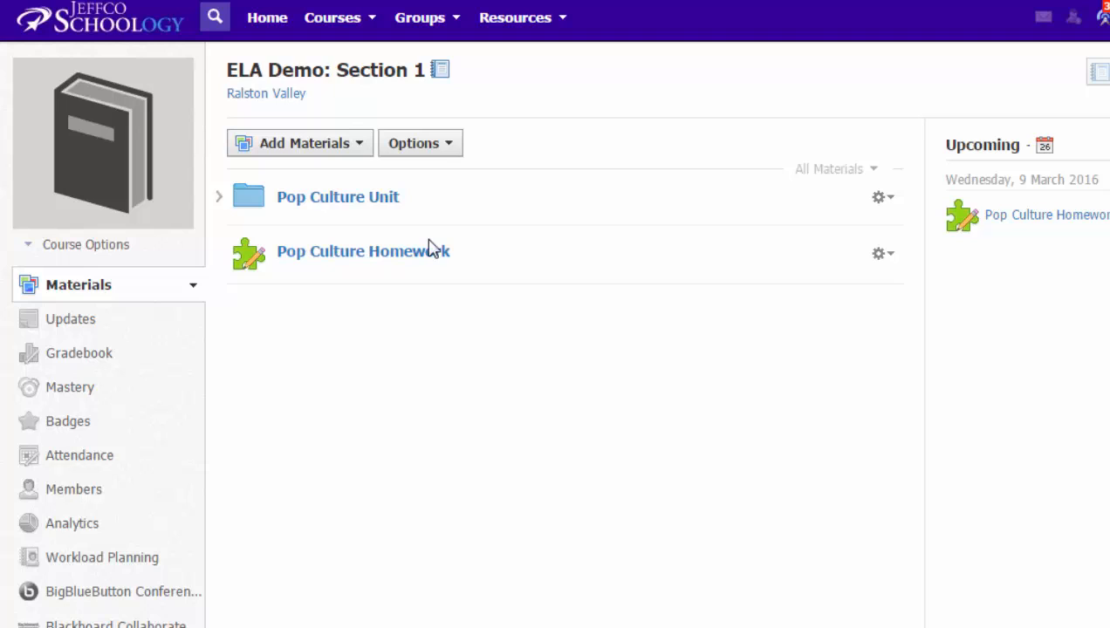
mouse_move(419, 248)
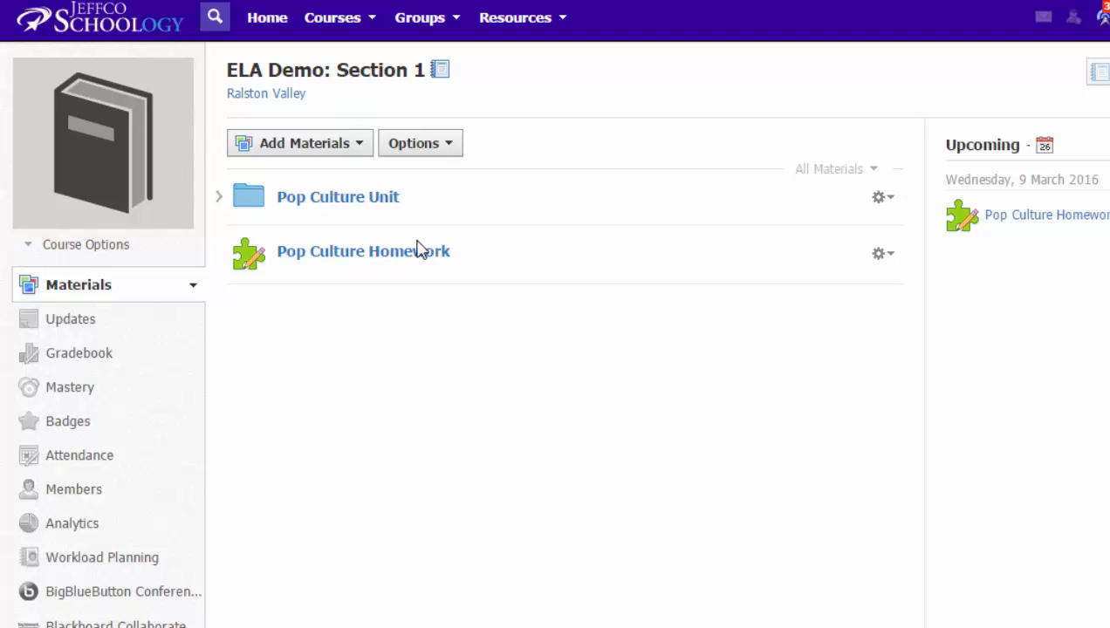
mouse_move(408, 257)
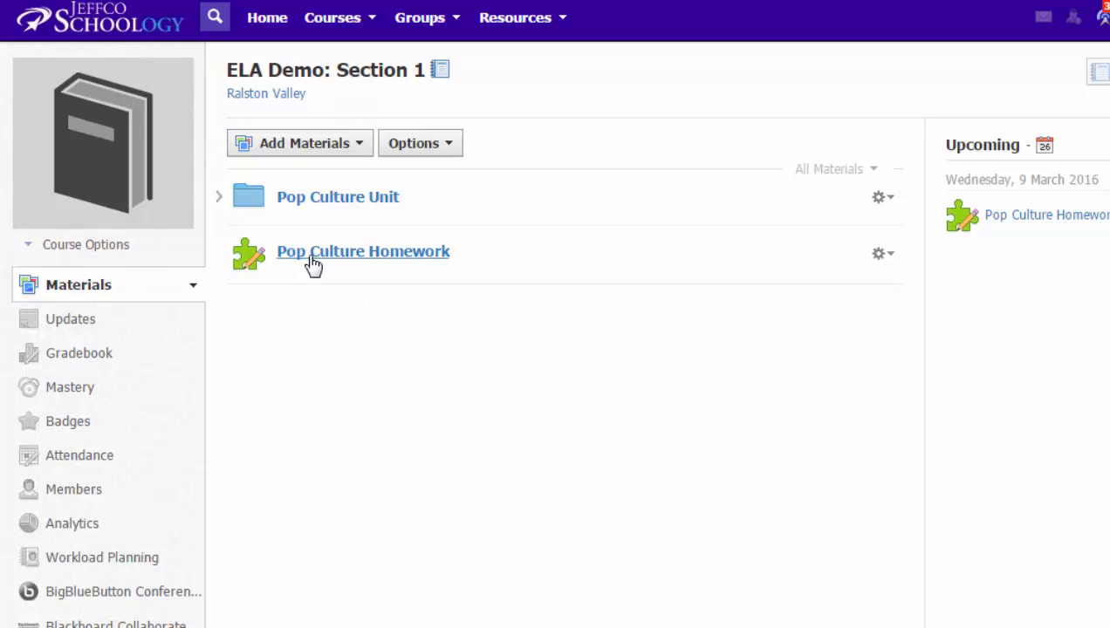
mouse_move(325, 260)
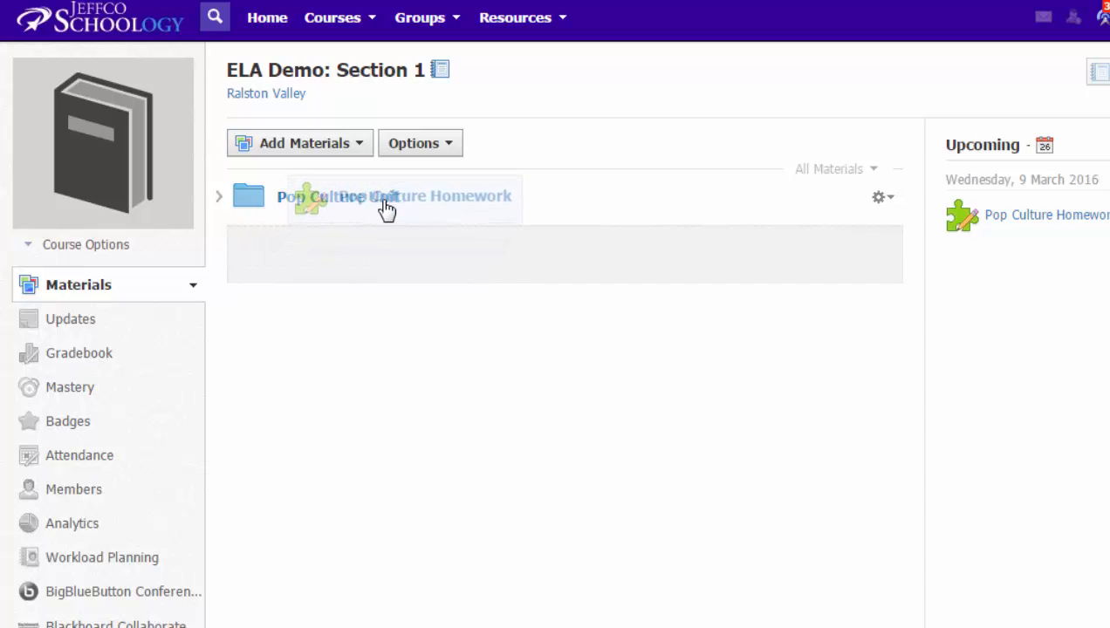
- Drop Pop Culture Homework into the Pop Culture Unit folder and show its contents
left_click(219, 195)
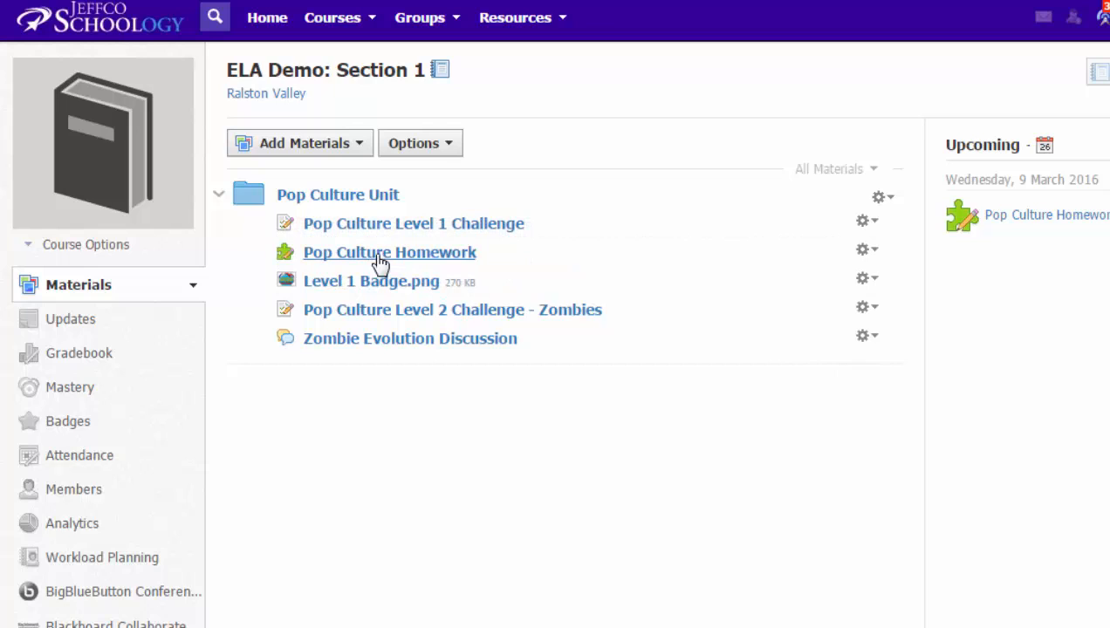
mouse_move(426, 288)
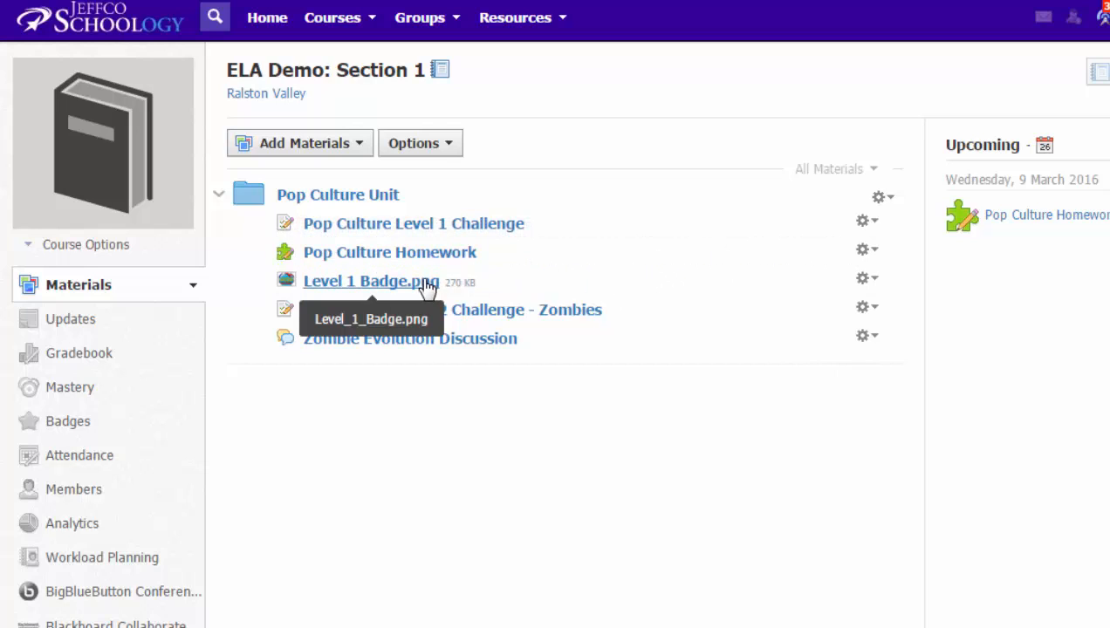
mouse_move(327, 194)
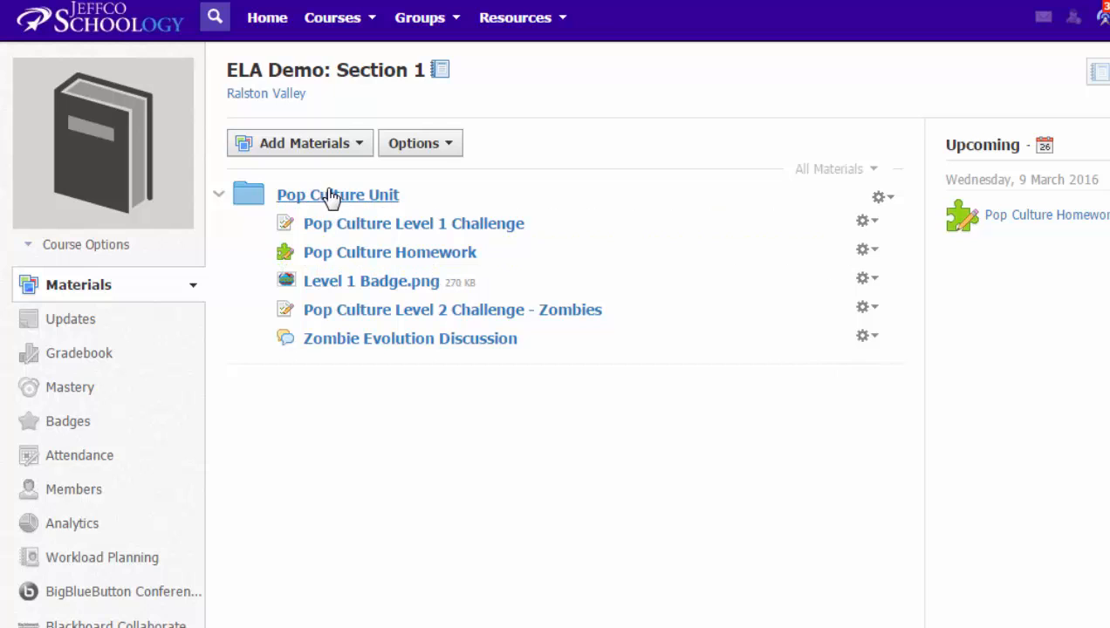
mouse_move(330, 198)
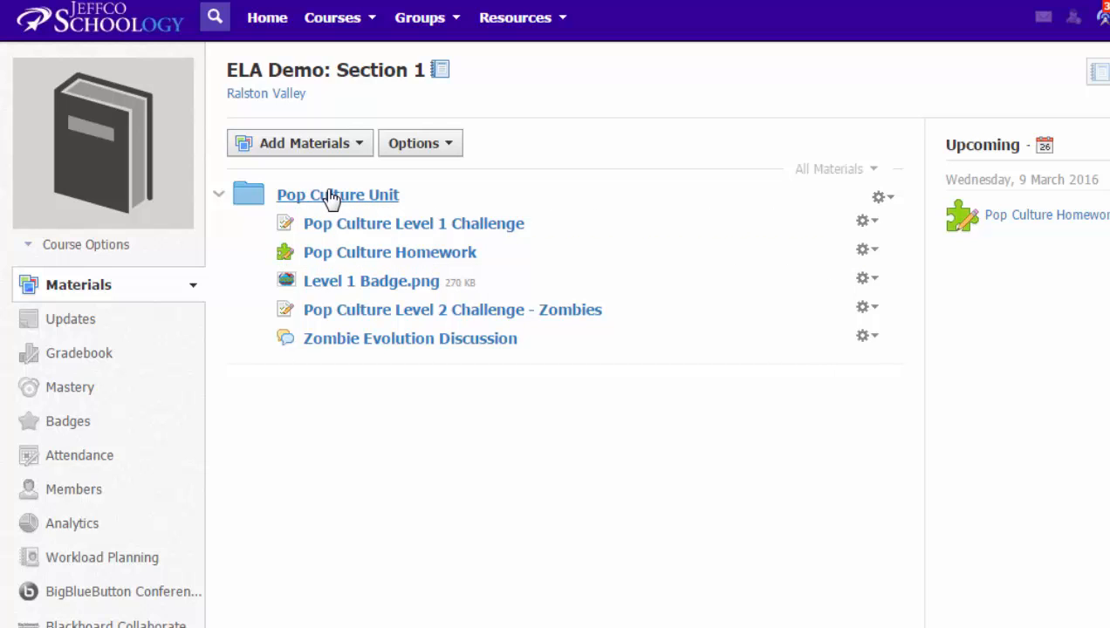
- Open the Pop Culture Unit folder page and point out its Options button
left_click(337, 195)
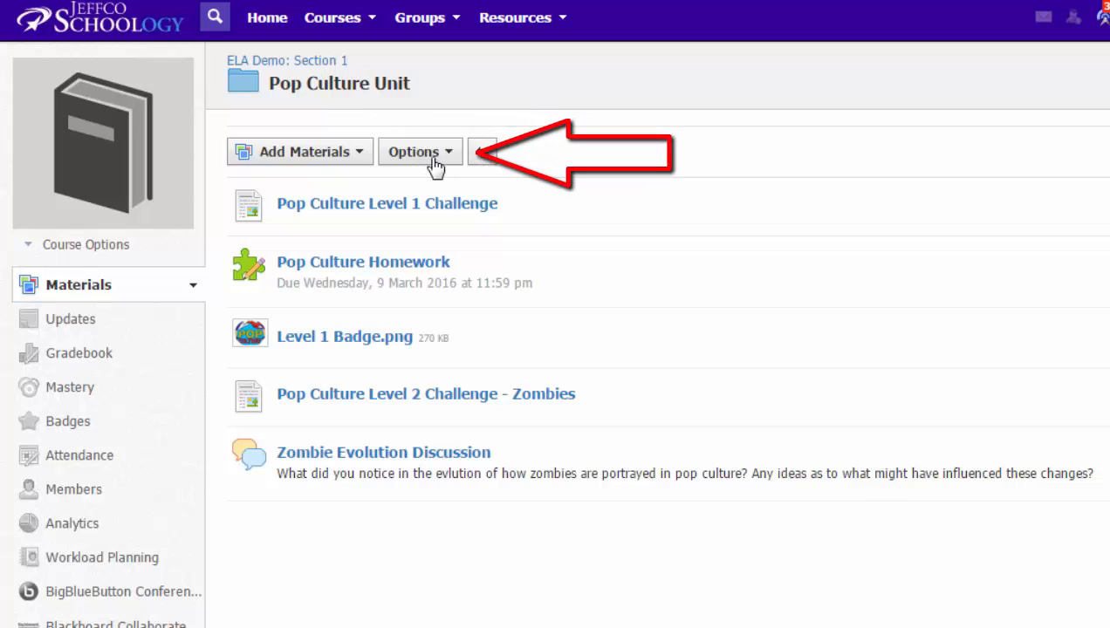
left_click(419, 151)
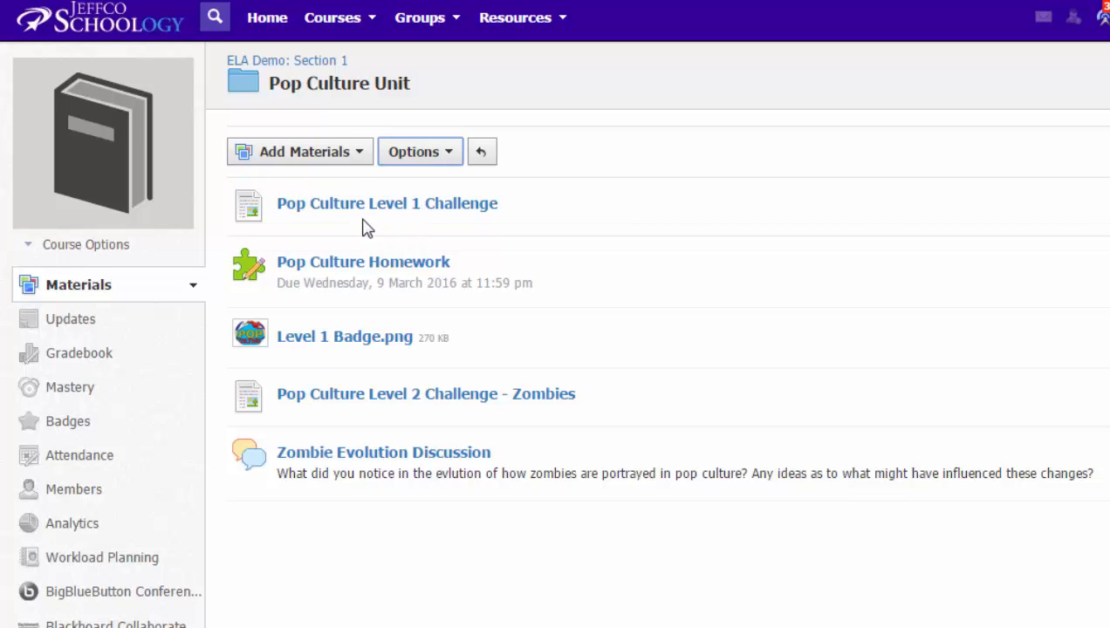
mouse_move(387, 204)
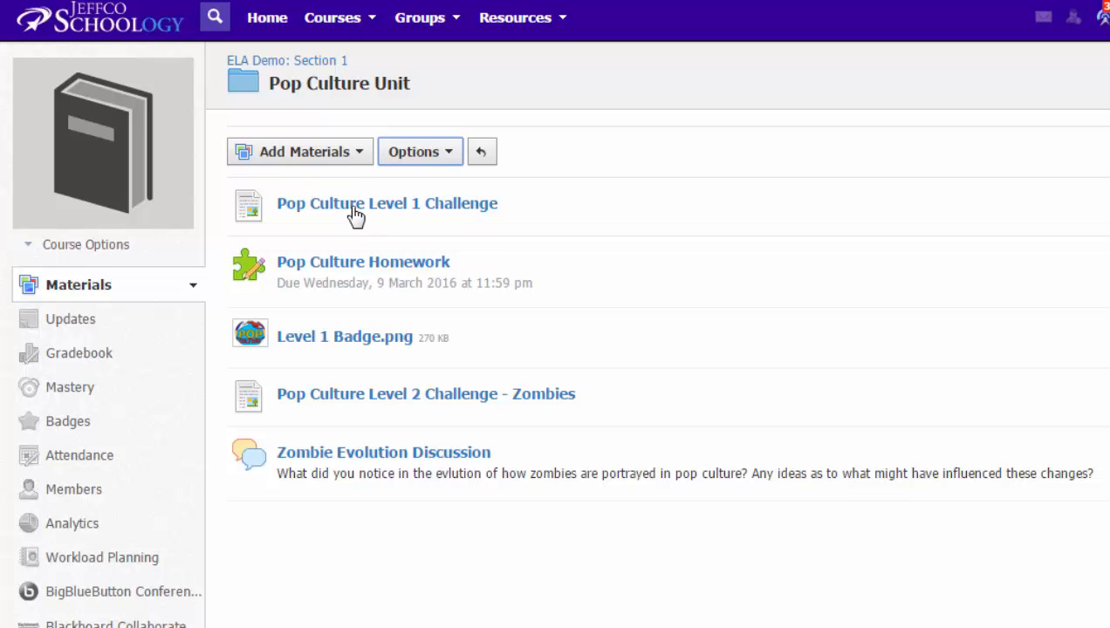
mouse_move(387, 204)
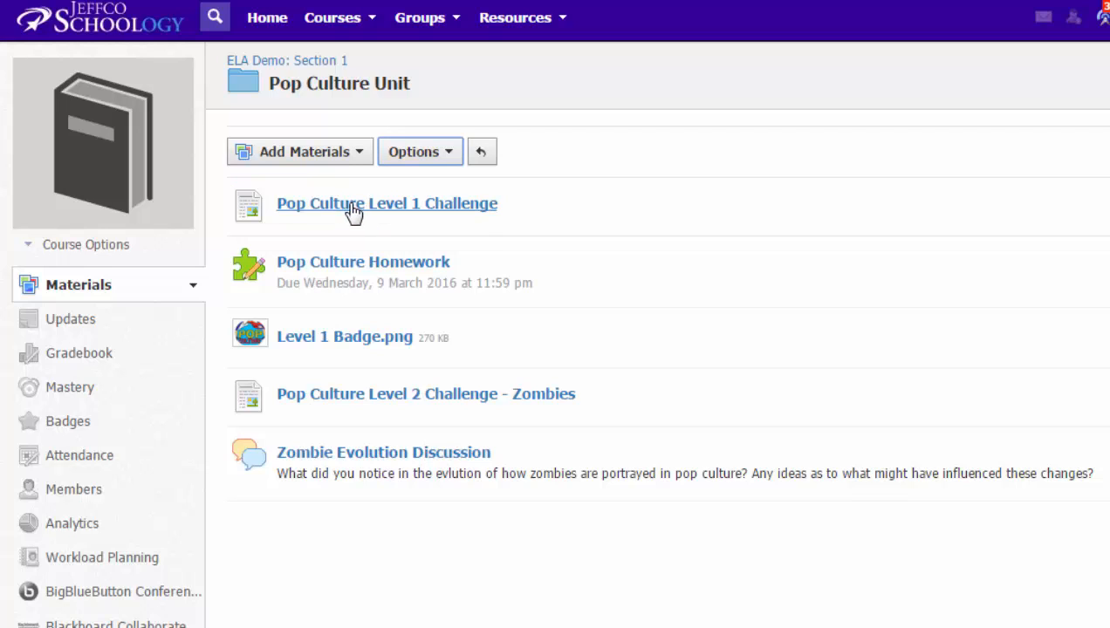
left_click(387, 203)
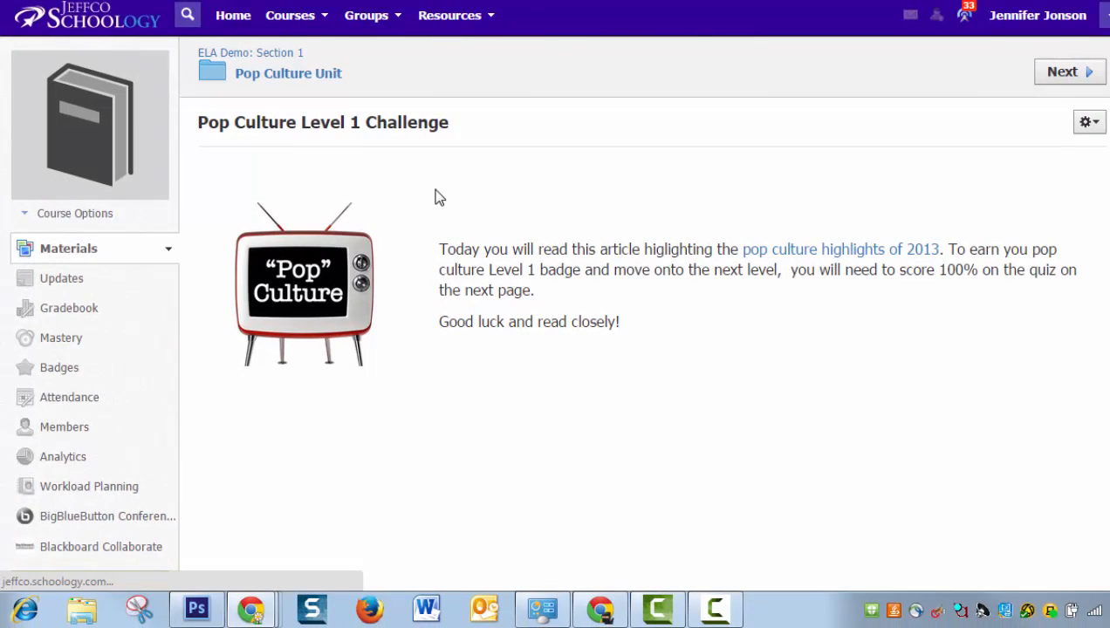
left_click(296, 72)
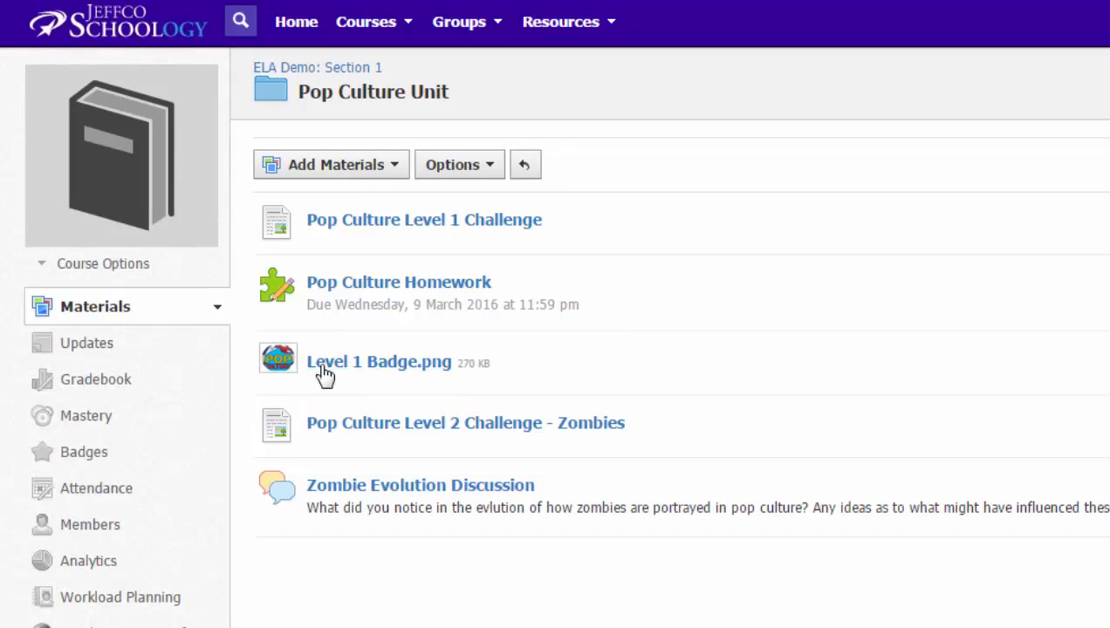
mouse_move(375, 371)
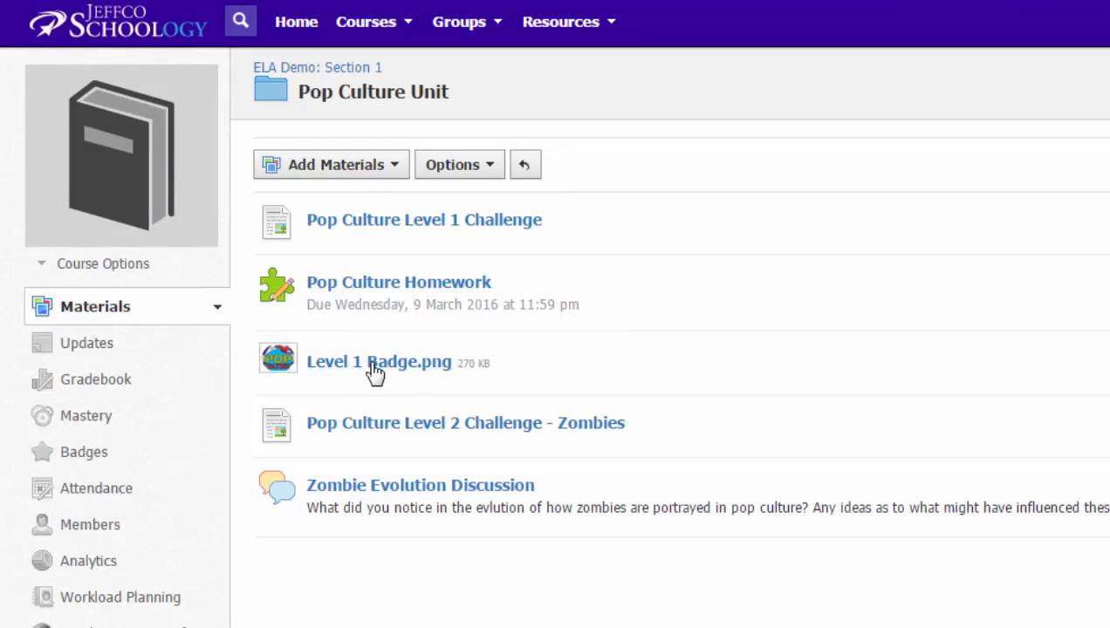
mouse_move(413, 432)
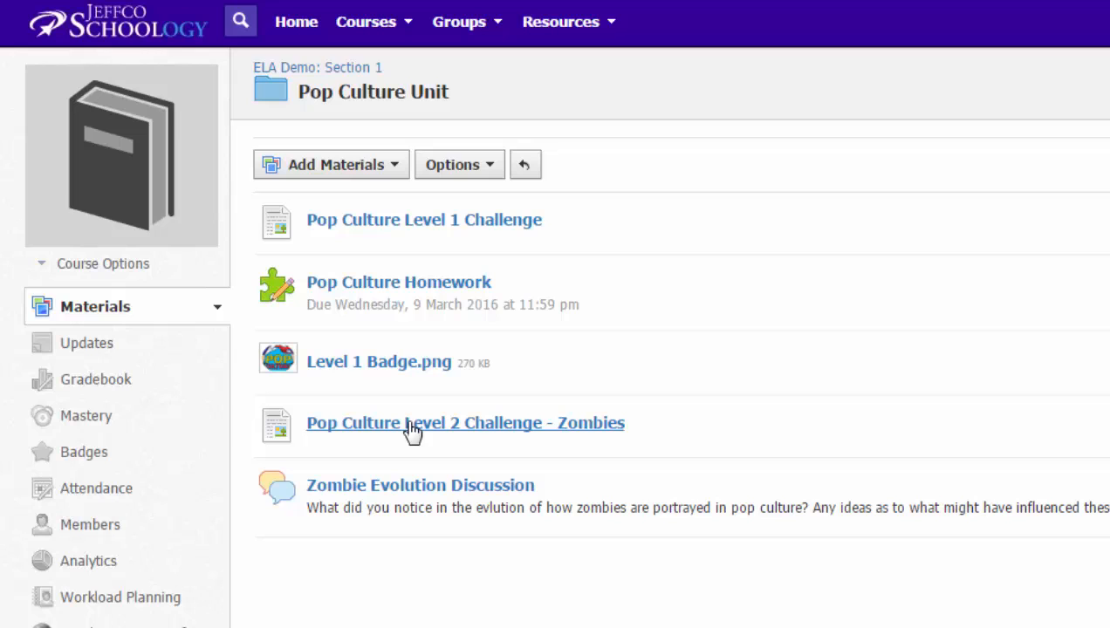
mouse_move(419, 437)
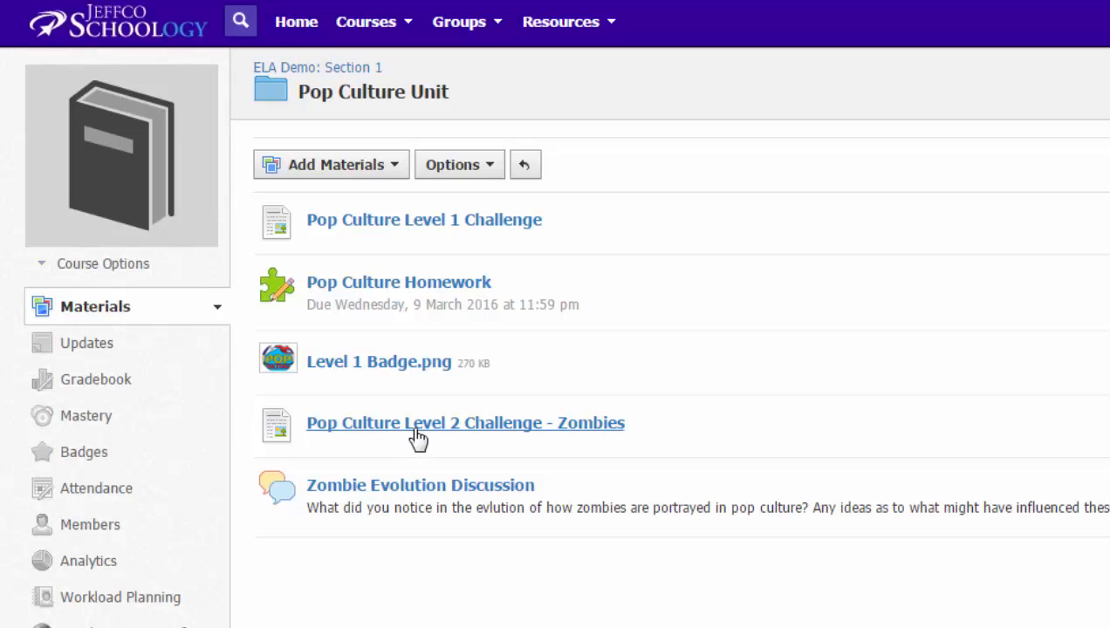
mouse_move(419, 437)
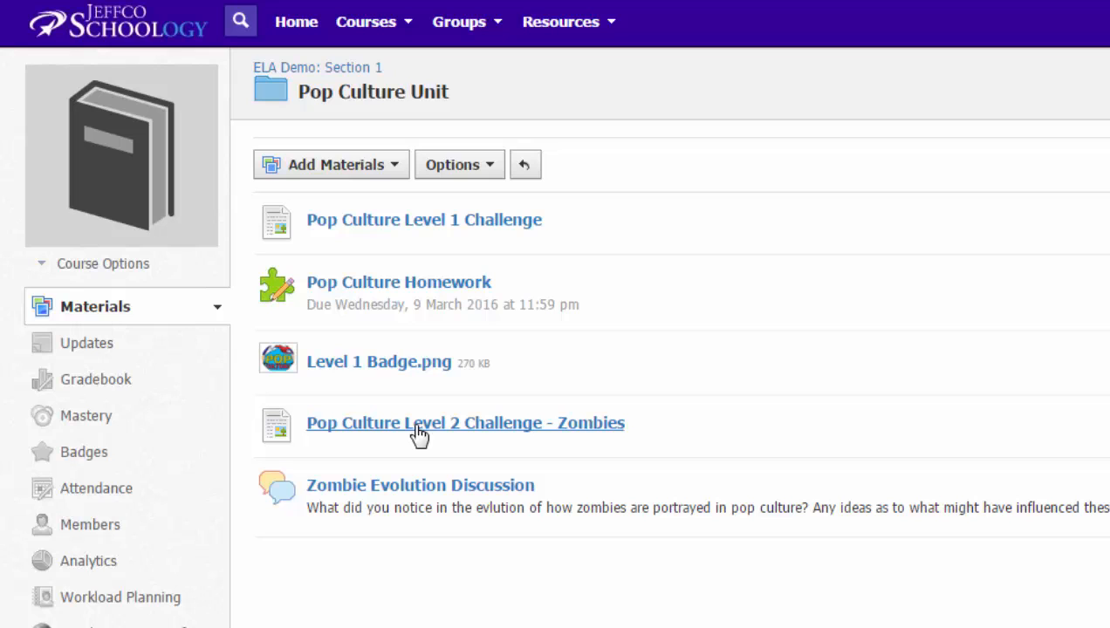
mouse_move(391, 490)
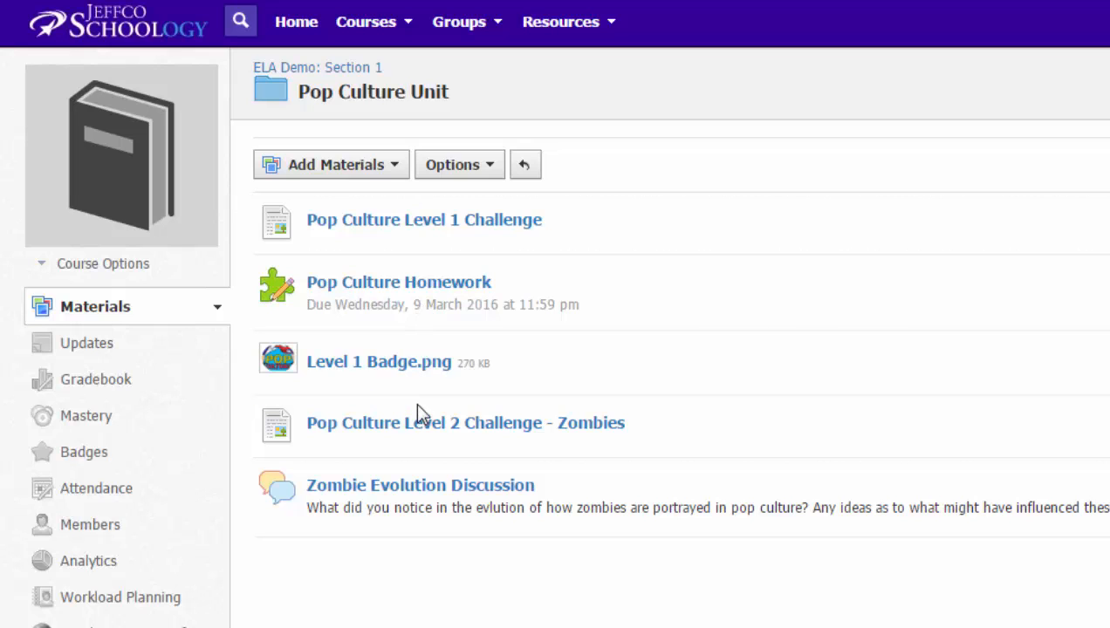
mouse_move(415, 351)
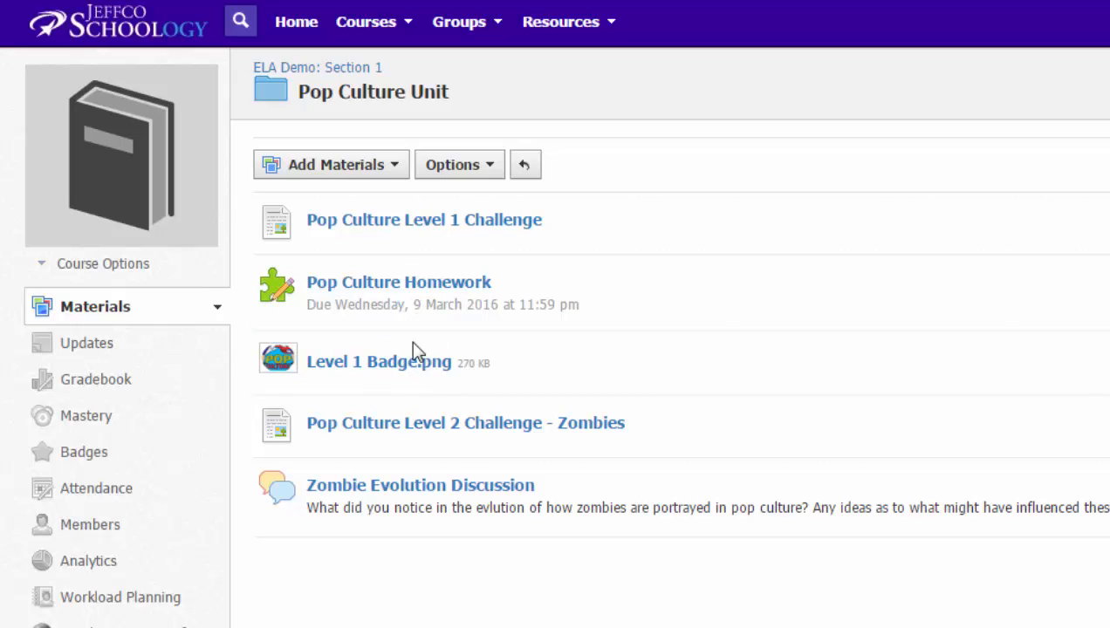
mouse_move(399, 282)
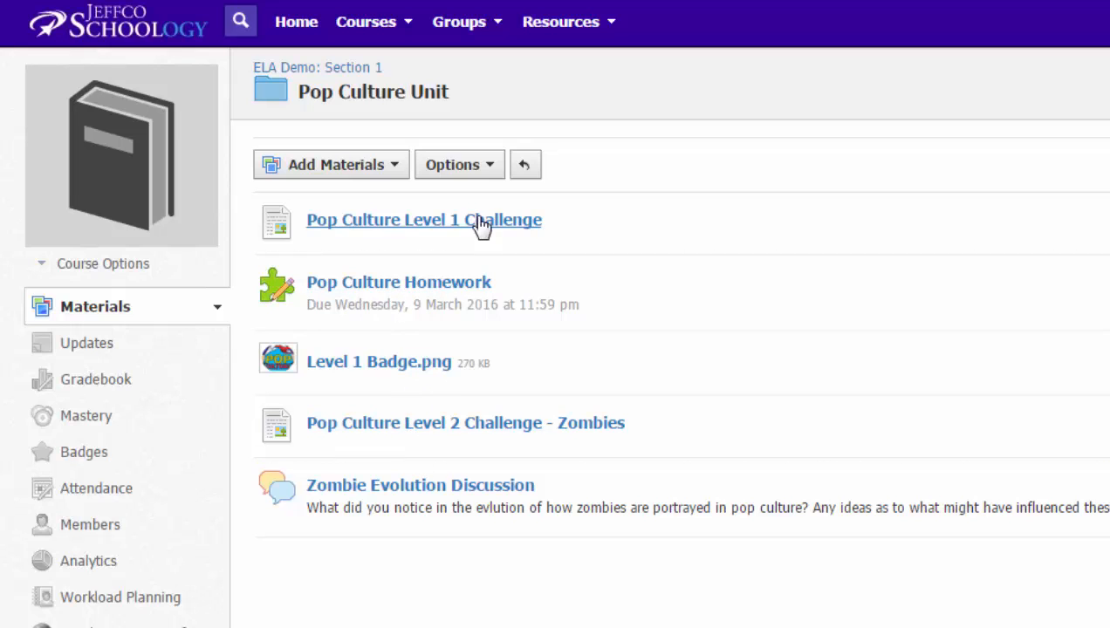
- Turn on 'Requirements must be completed in sequential order' in the folder's Student Completion settings
left_click(453, 164)
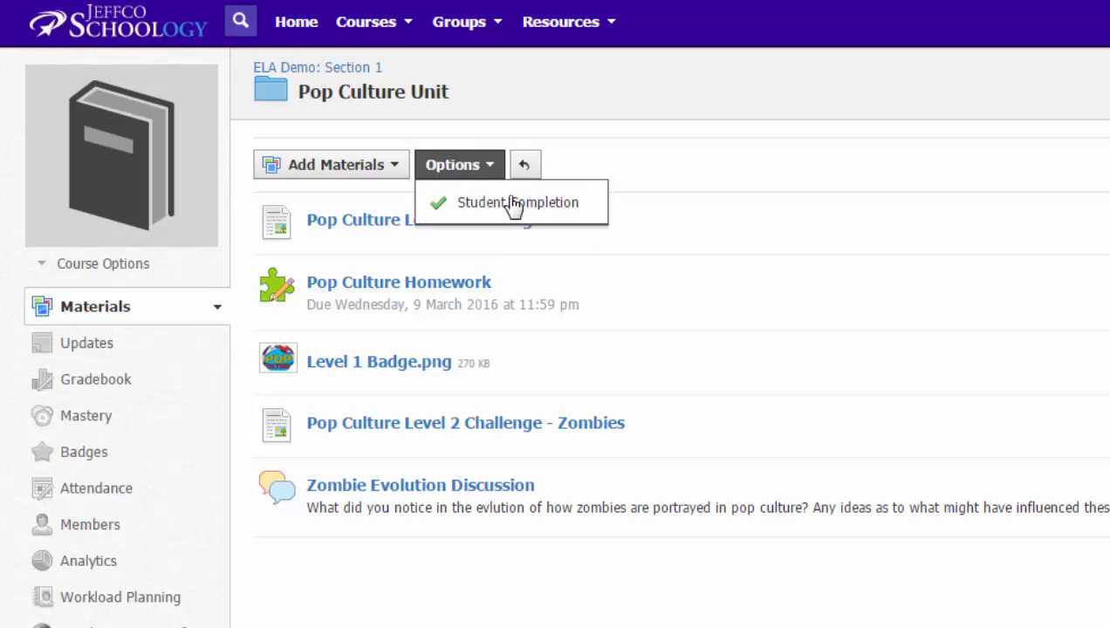
left_click(517, 201)
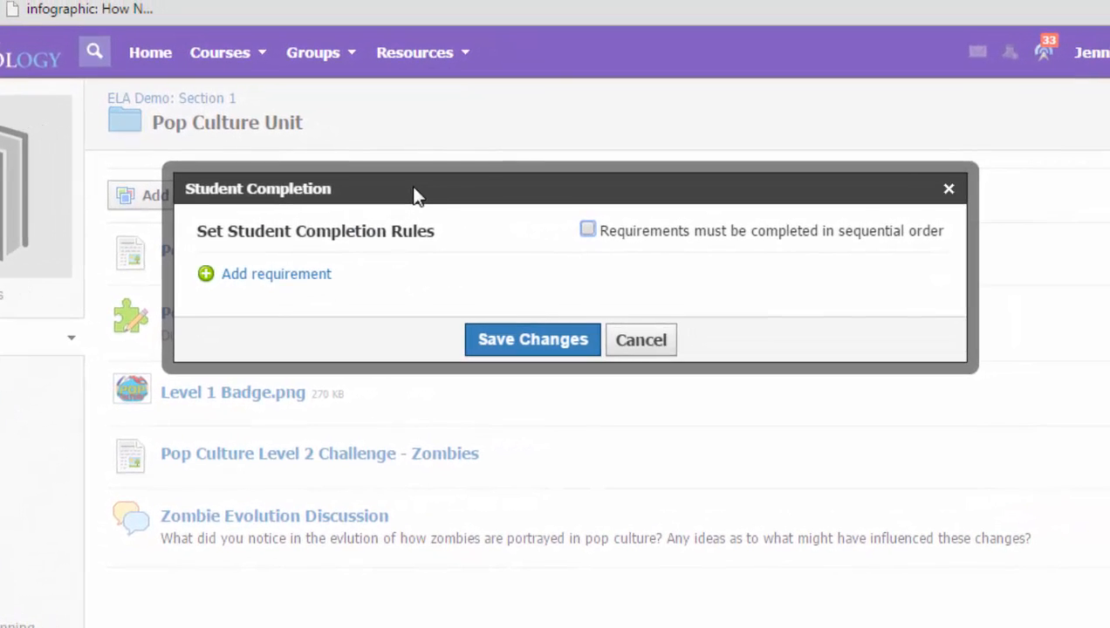
mouse_move(380, 322)
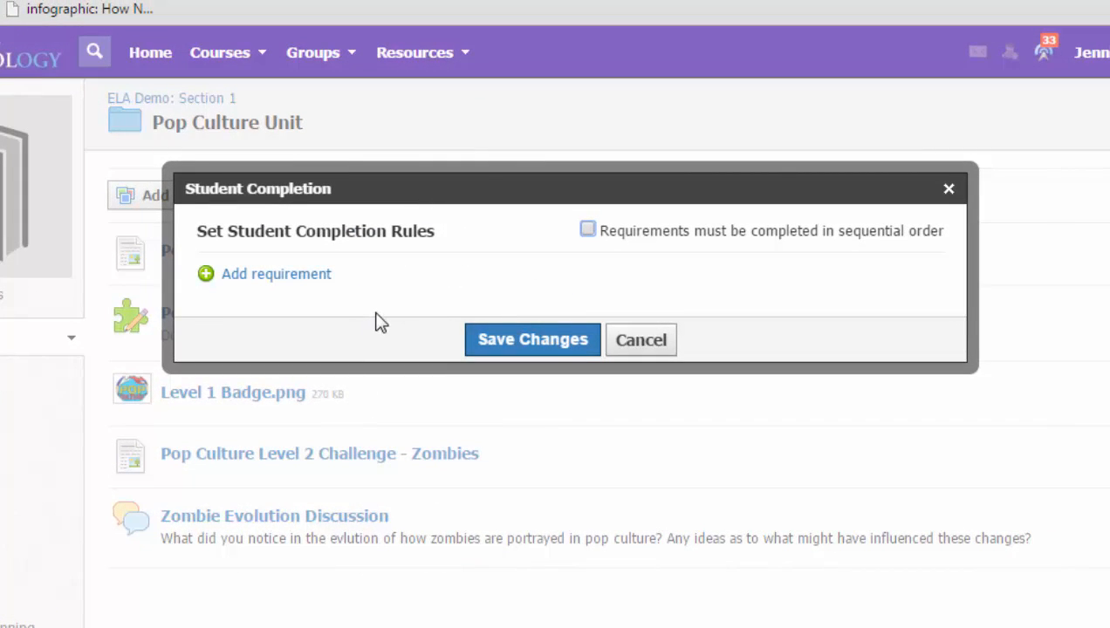
mouse_move(500, 283)
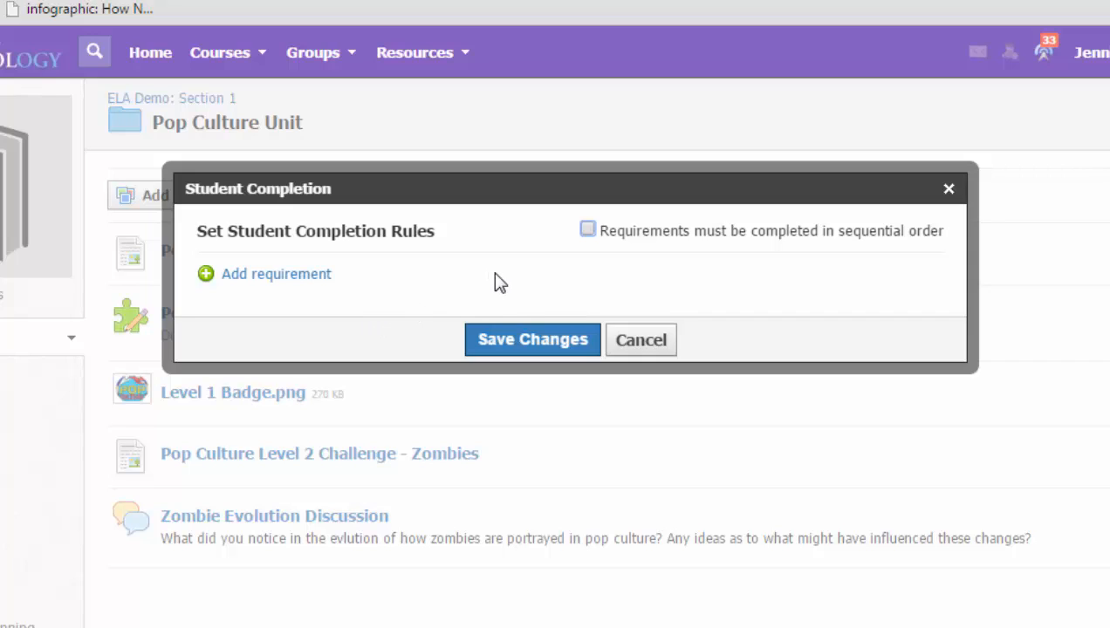
mouse_move(568, 253)
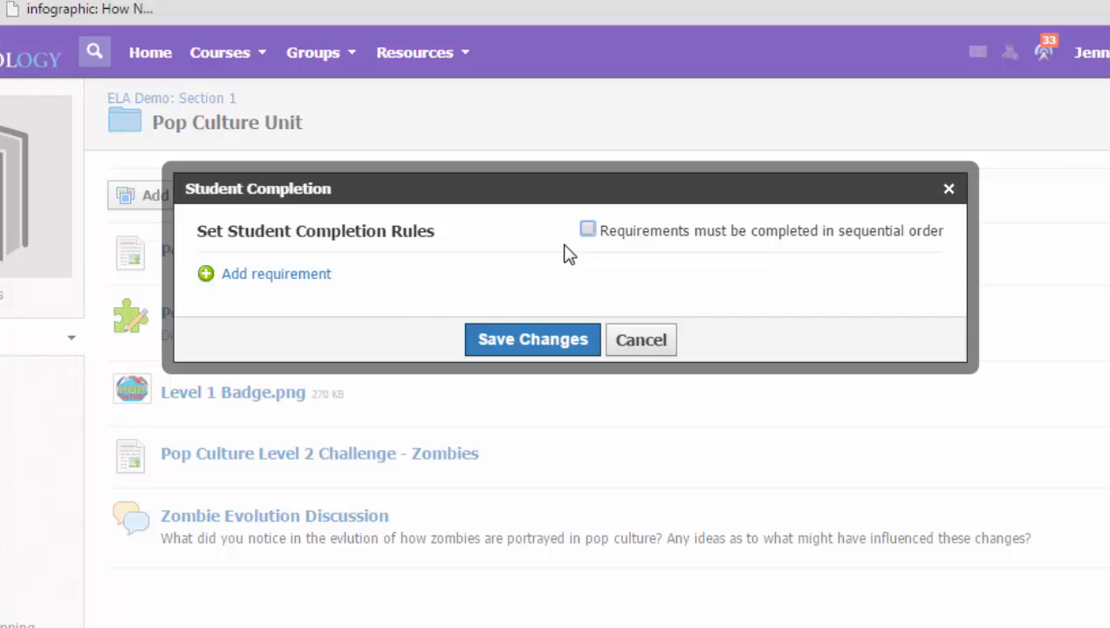
left_click(588, 229)
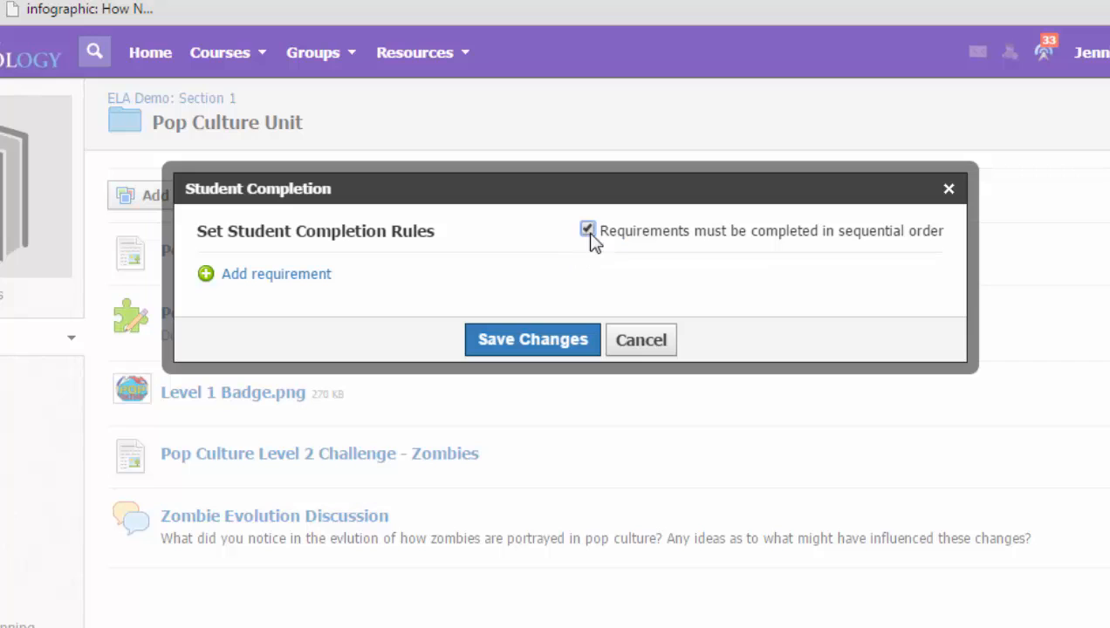
mouse_move(877, 242)
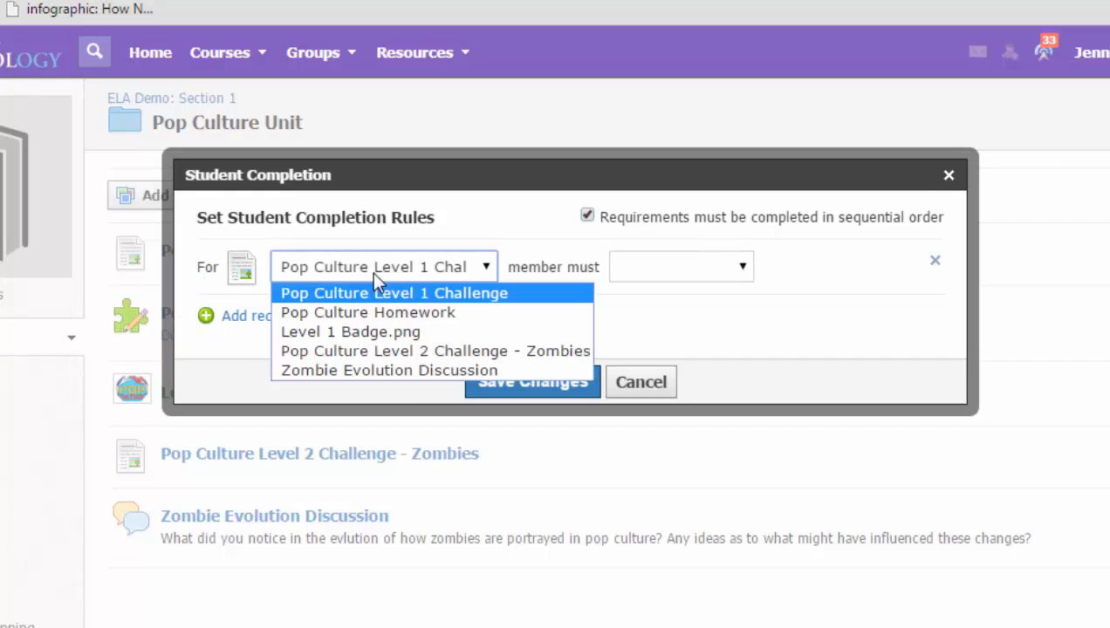
mouse_move(367, 312)
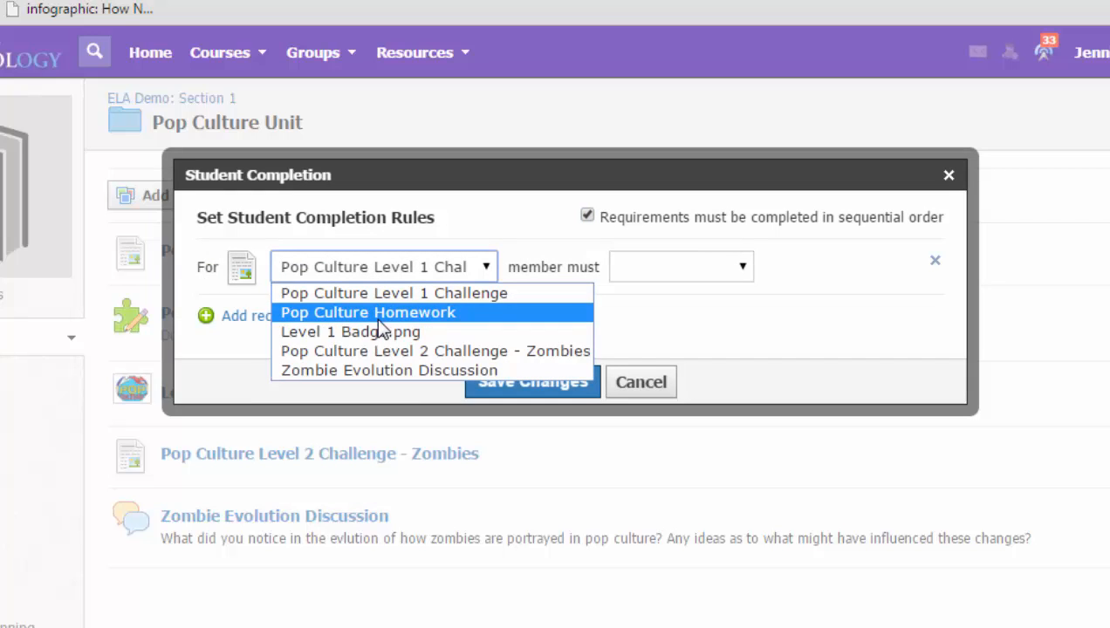
- Add a rule requiring students to score at least 100 on Pop Culture Homework
left_click(367, 312)
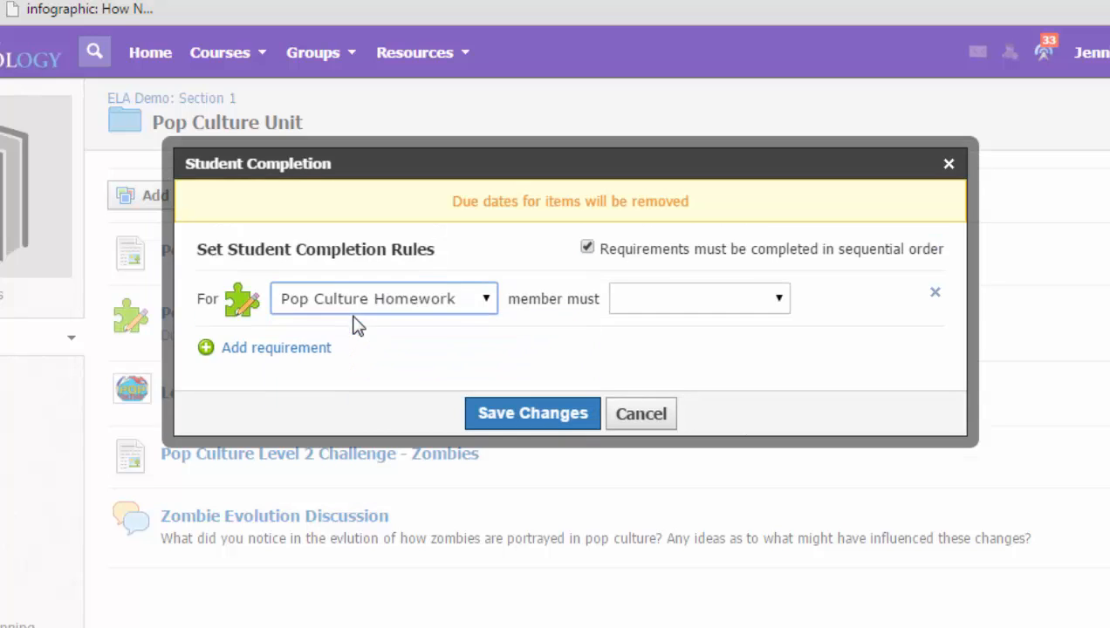
mouse_move(686, 307)
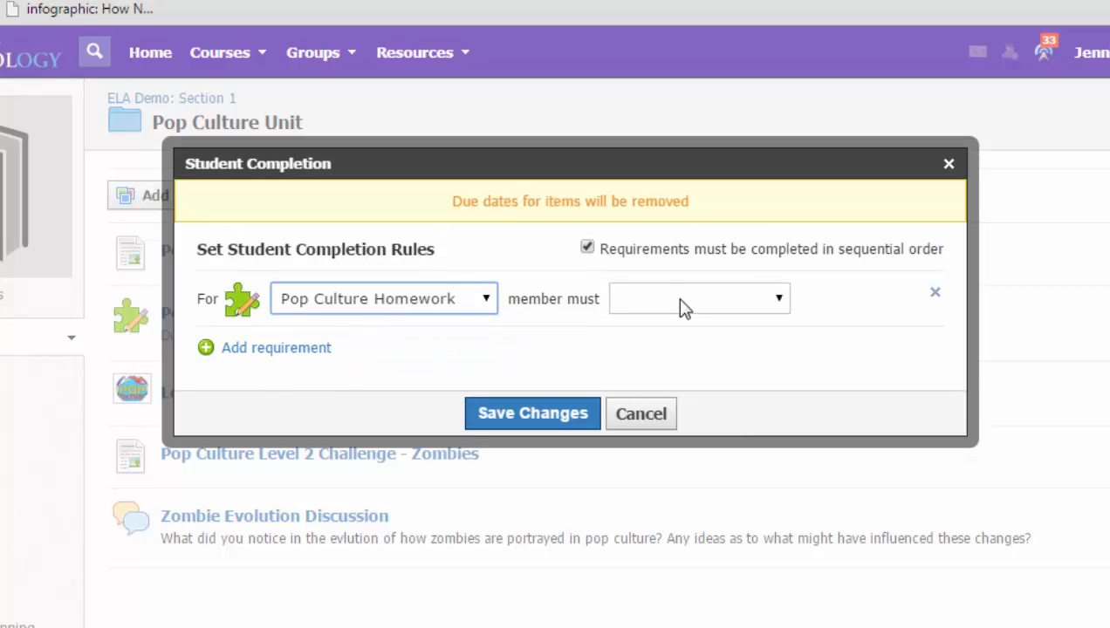
left_click(699, 298)
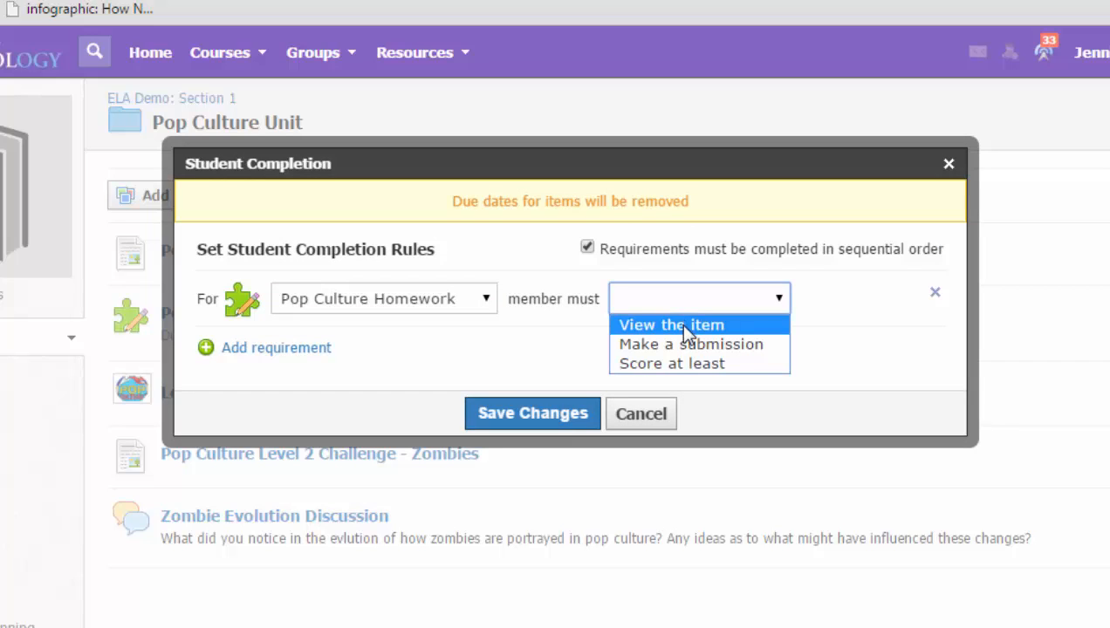
mouse_move(698, 364)
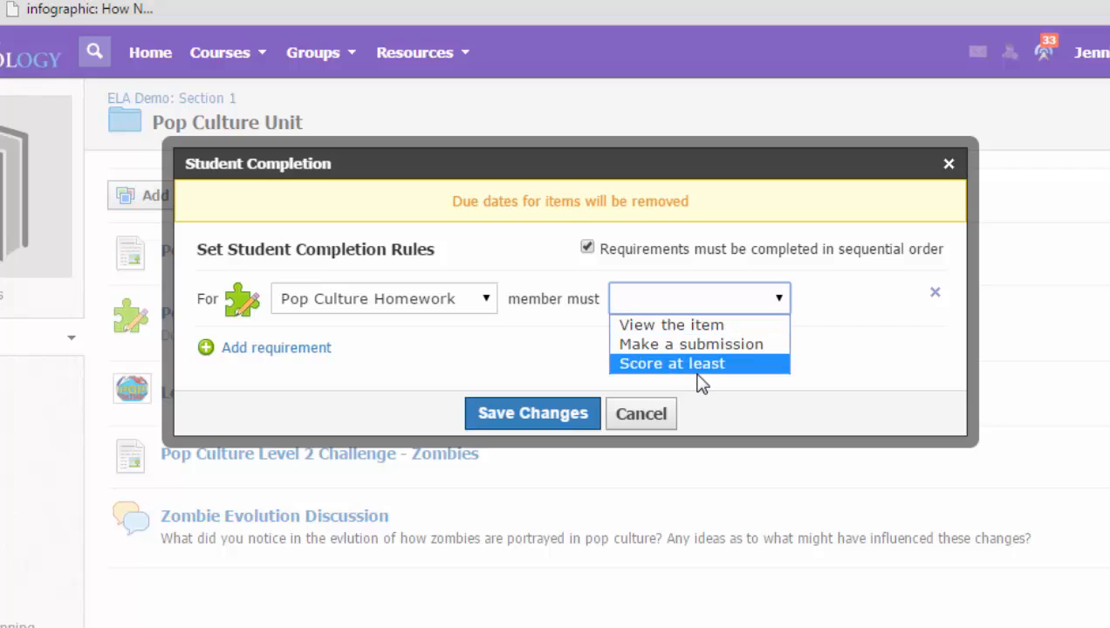
left_click(671, 363)
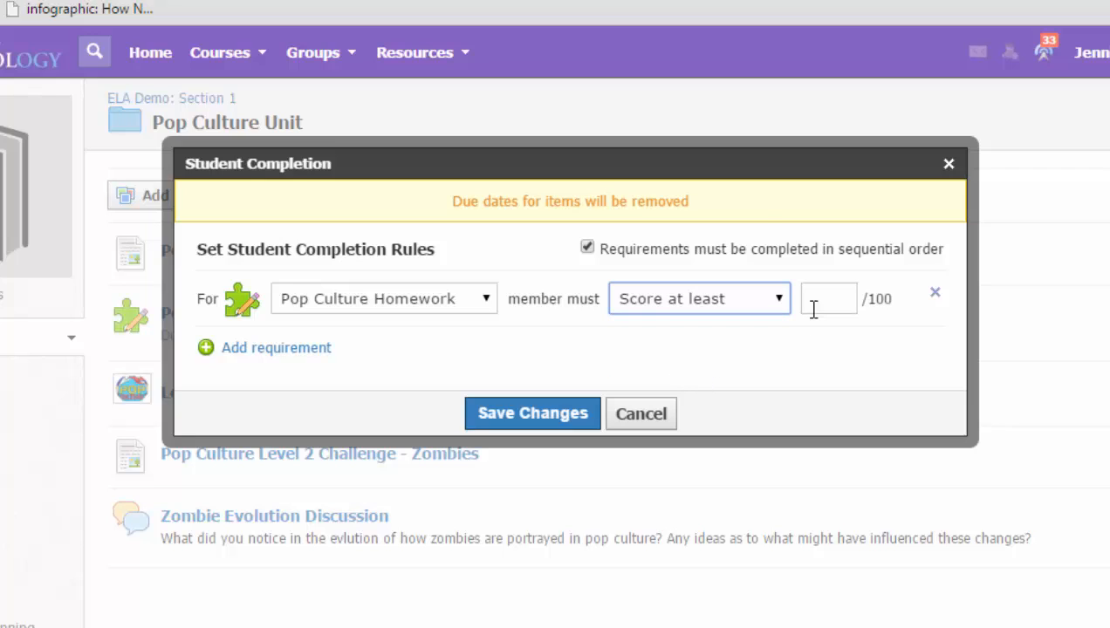
type("100")
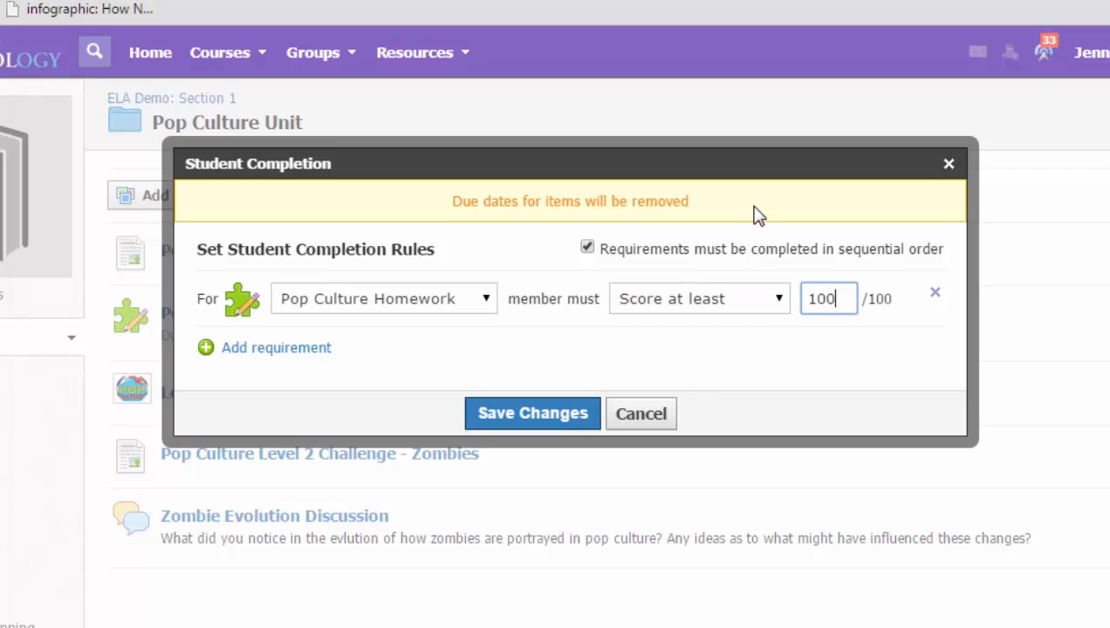
mouse_move(746, 188)
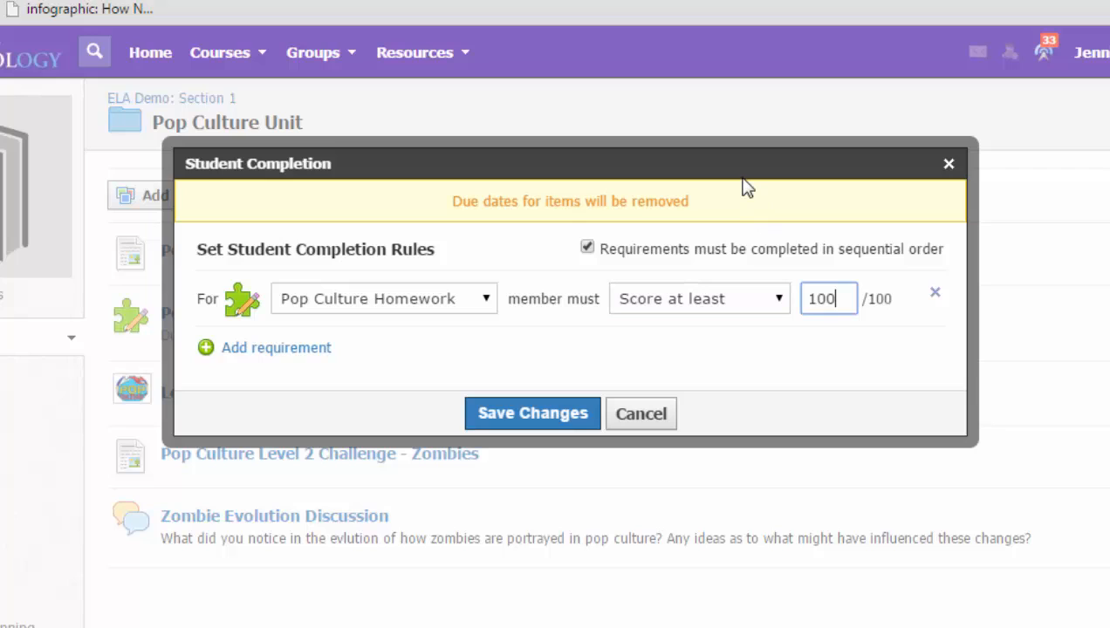
mouse_move(802, 338)
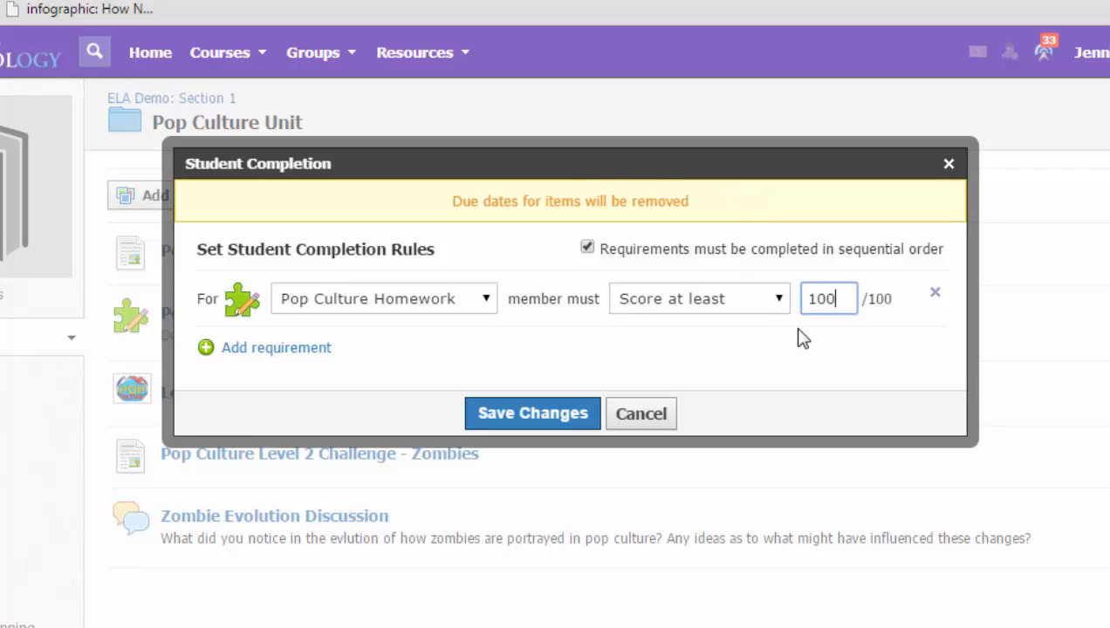
mouse_move(533, 414)
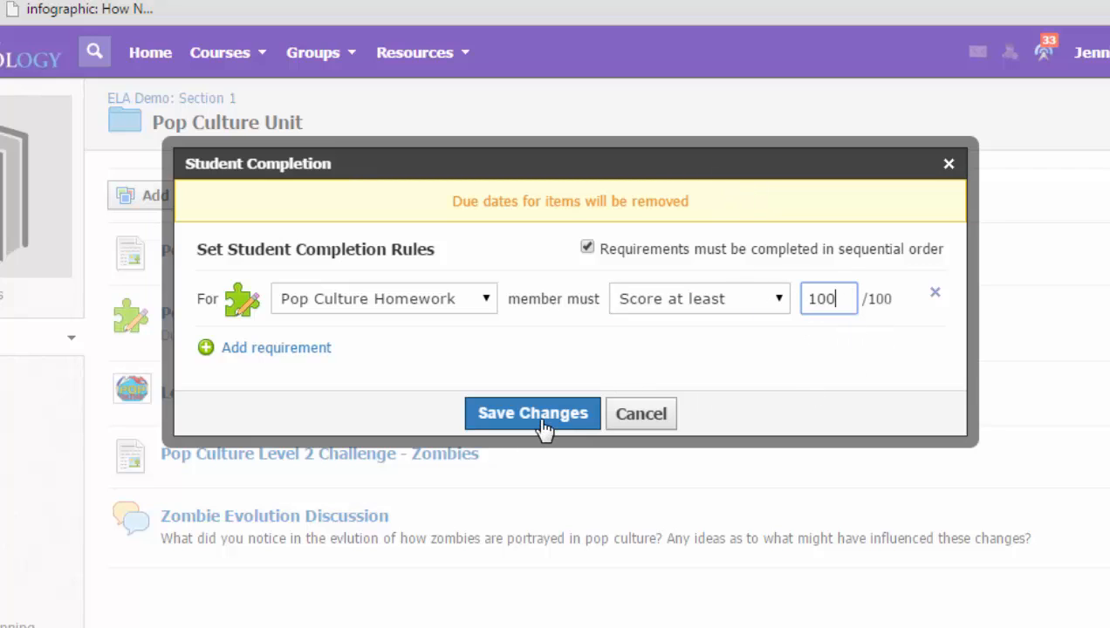
- Save the score-at-least-100 homework rule and bring up the folder's Options menu
left_click(533, 413)
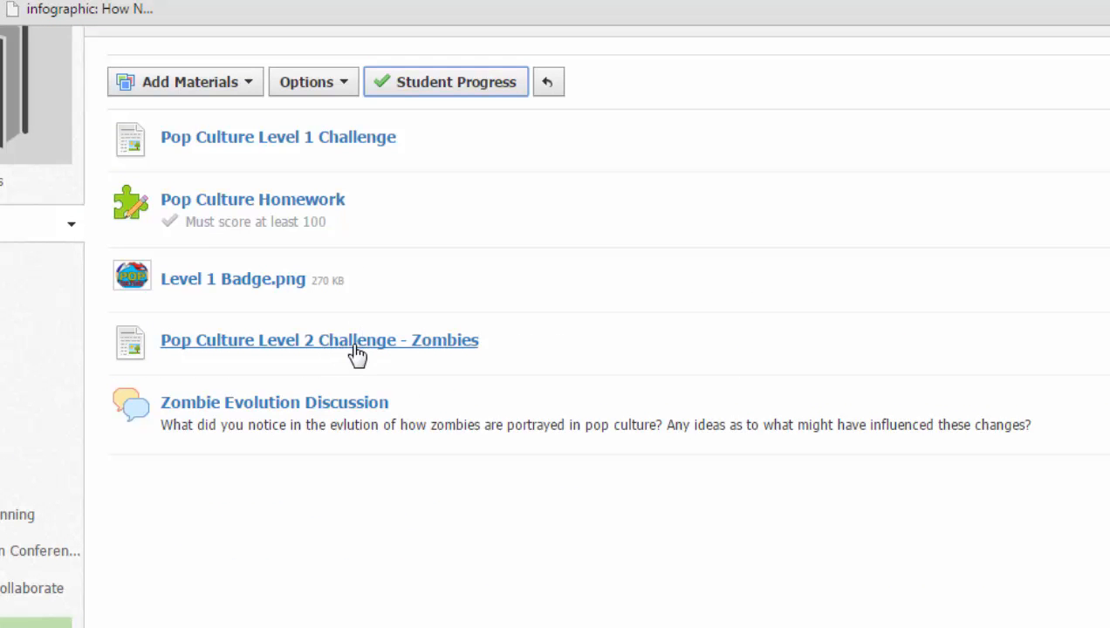
mouse_move(364, 341)
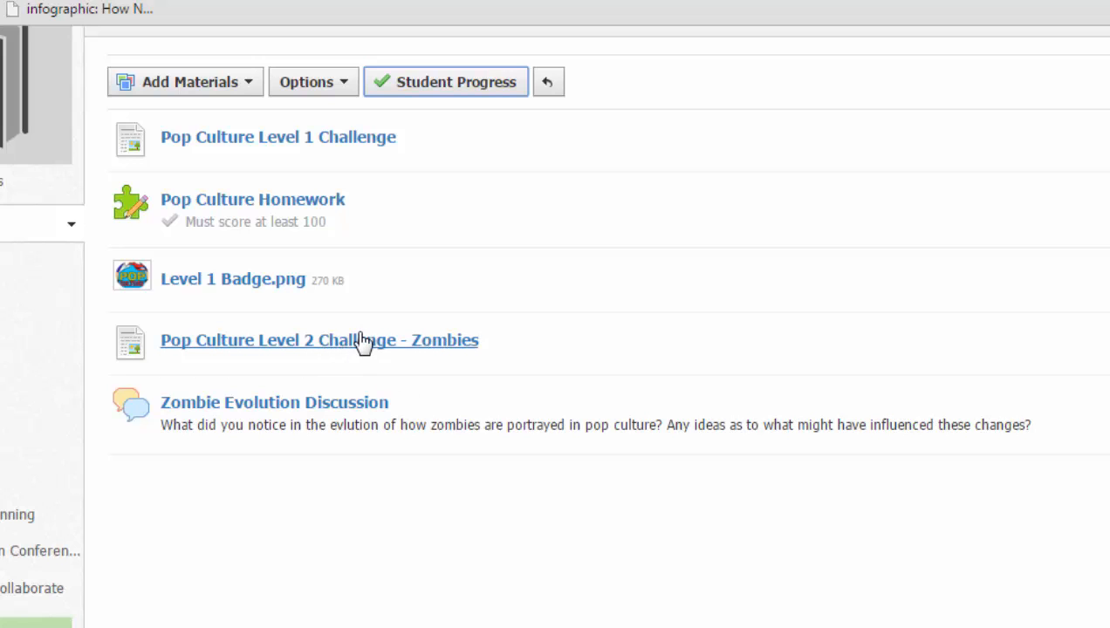
left_click(307, 81)
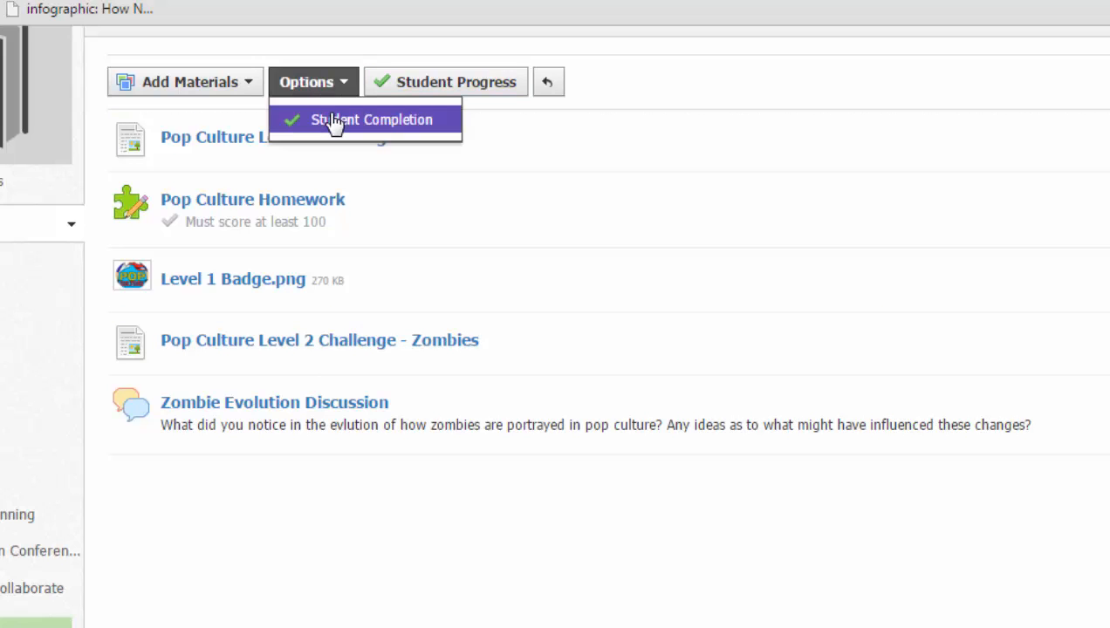
- Add a second completion rule requiring students to view the Level 2 Challenge
left_click(370, 120)
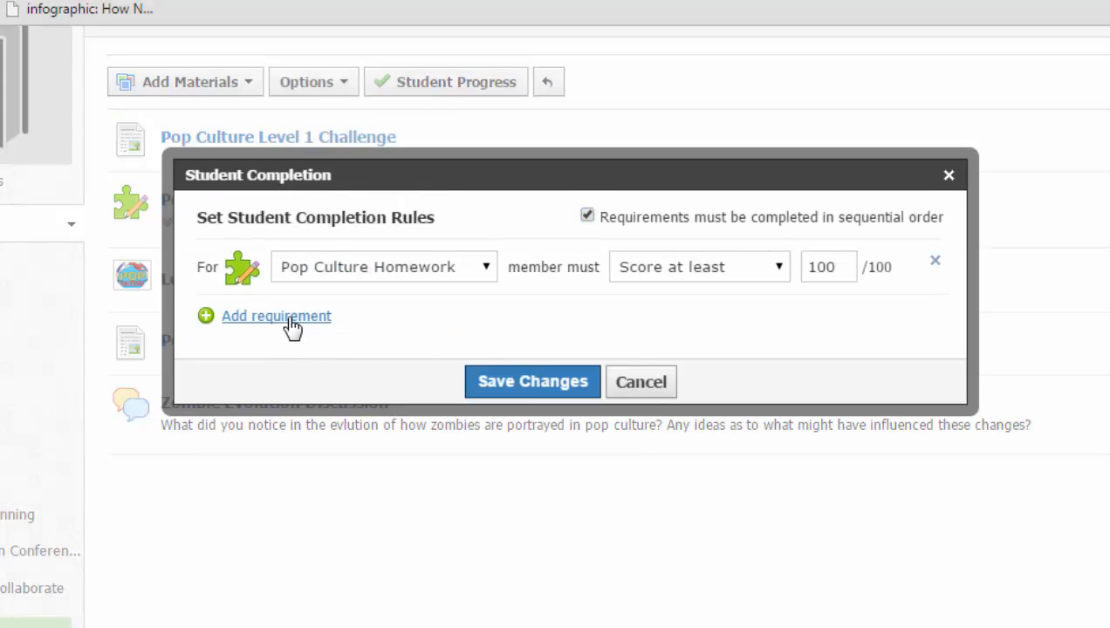
left_click(276, 316)
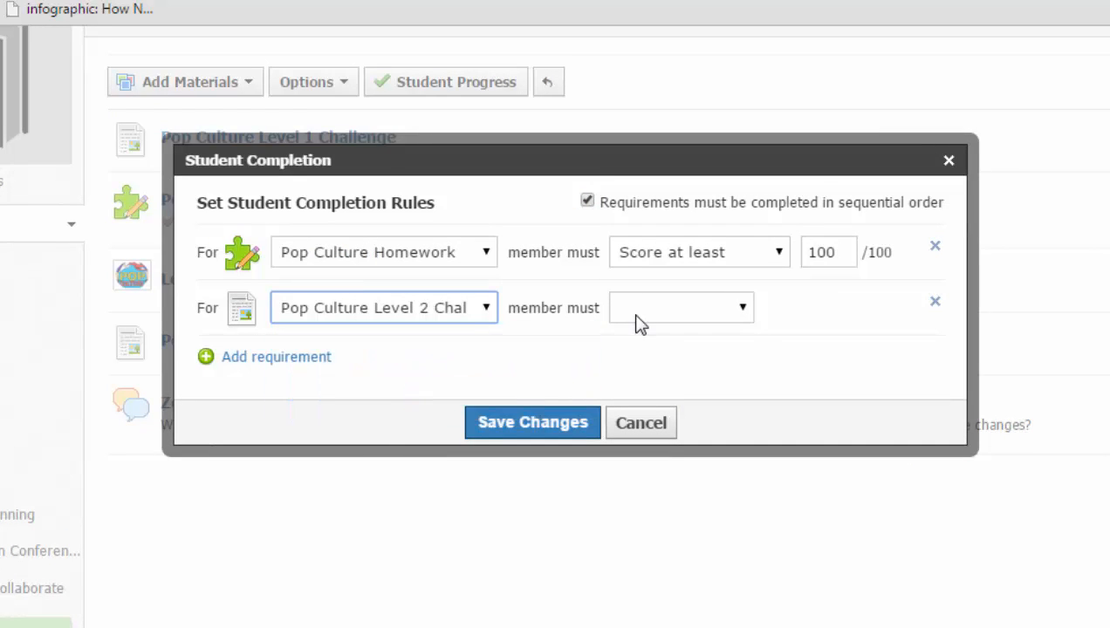
left_click(681, 307)
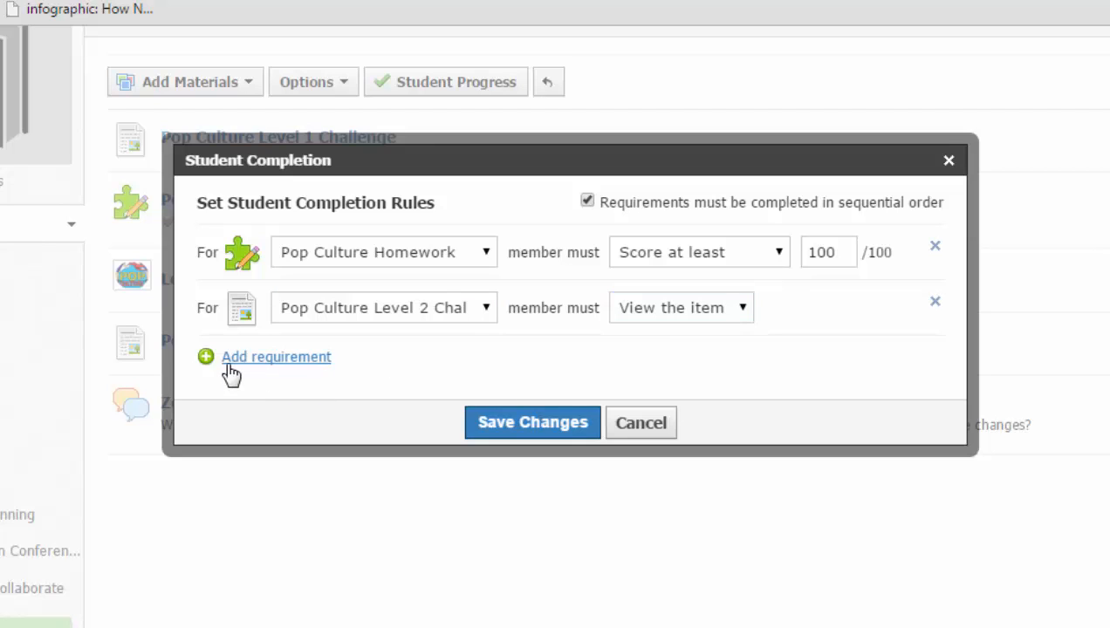
- Add a rule requiring a comment/reply on Zombie Evolution Discussion, then save all rules
left_click(276, 356)
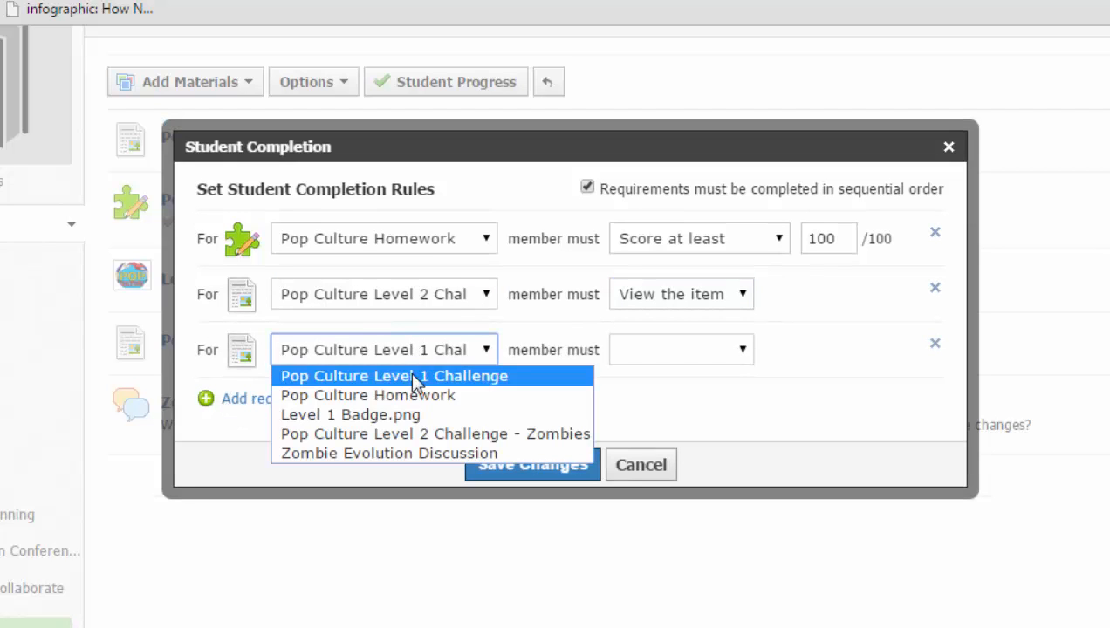
left_click(389, 453)
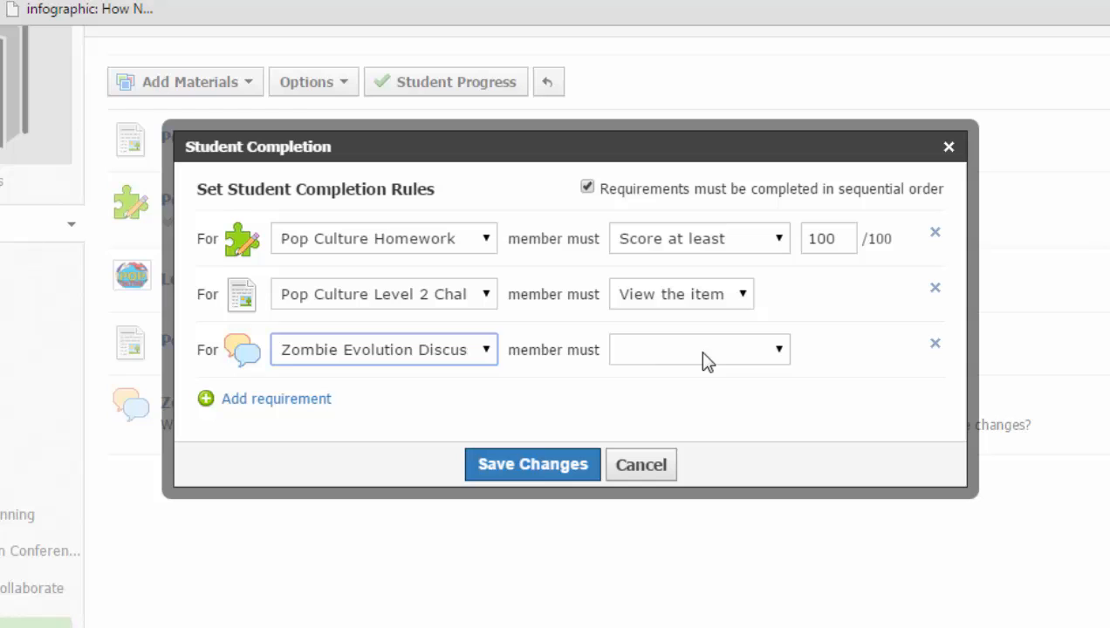
left_click(700, 349)
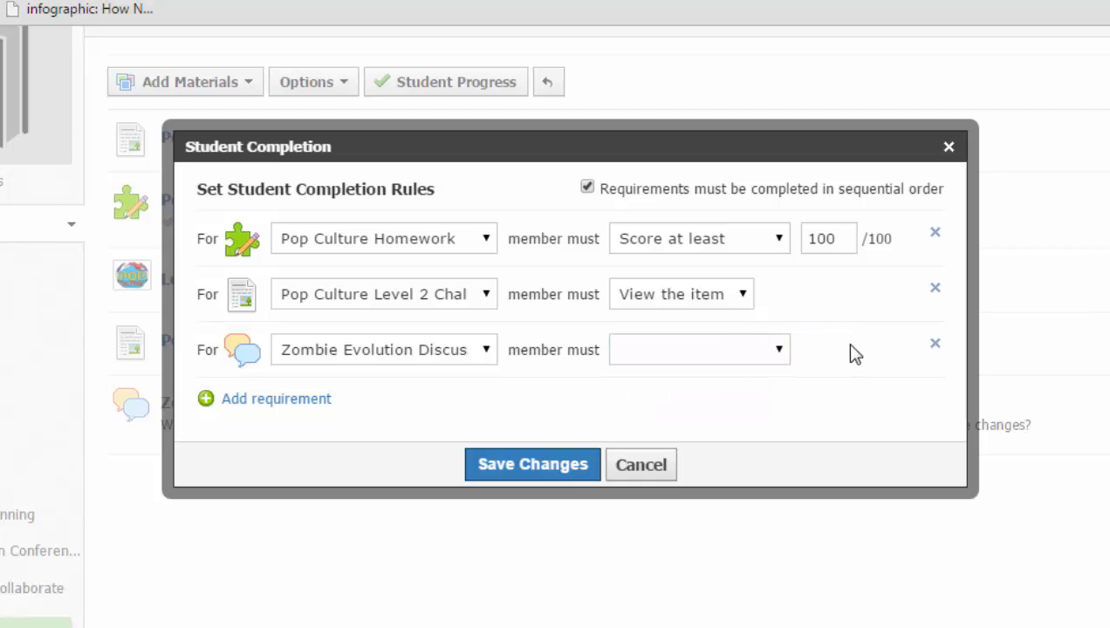
left_click(699, 349)
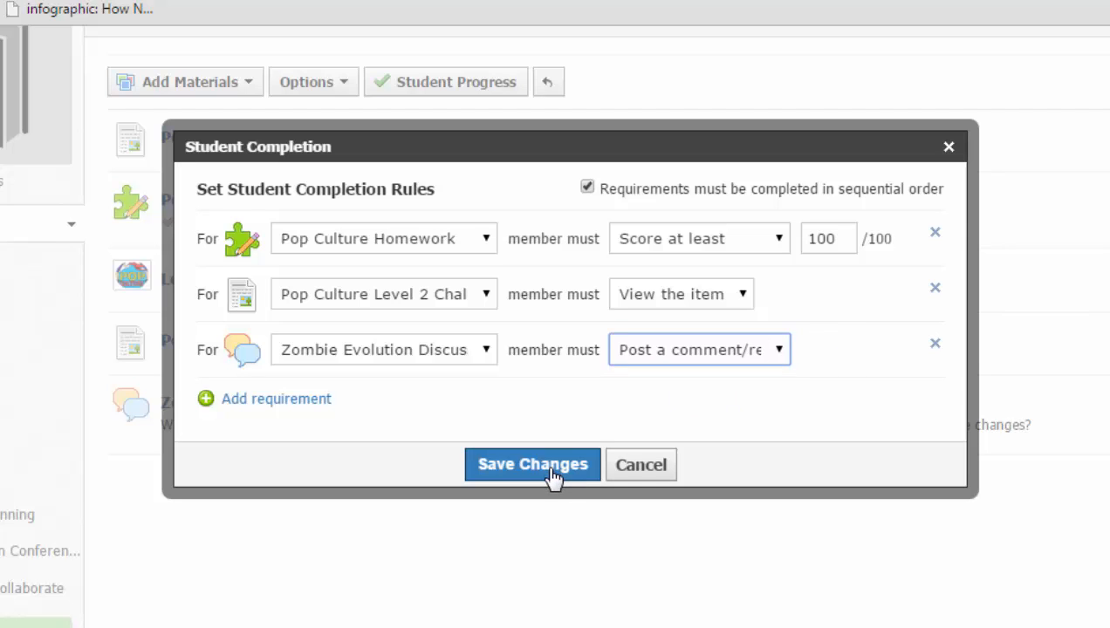
left_click(532, 463)
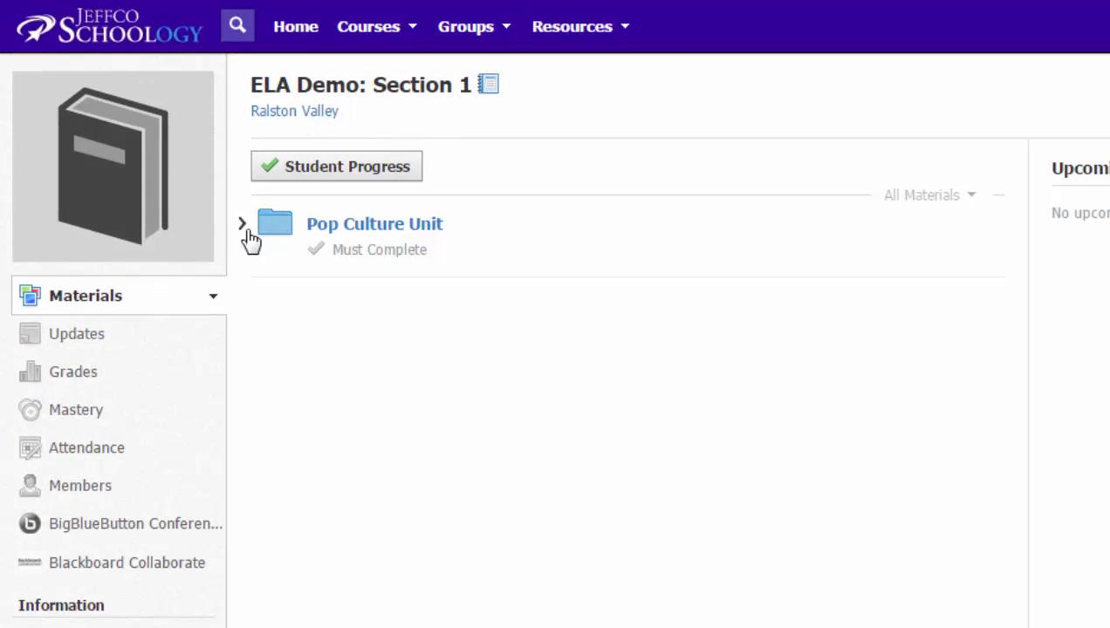
- As the student, open the Pop Culture Unit folder and then Pop Culture Homework
left_click(374, 223)
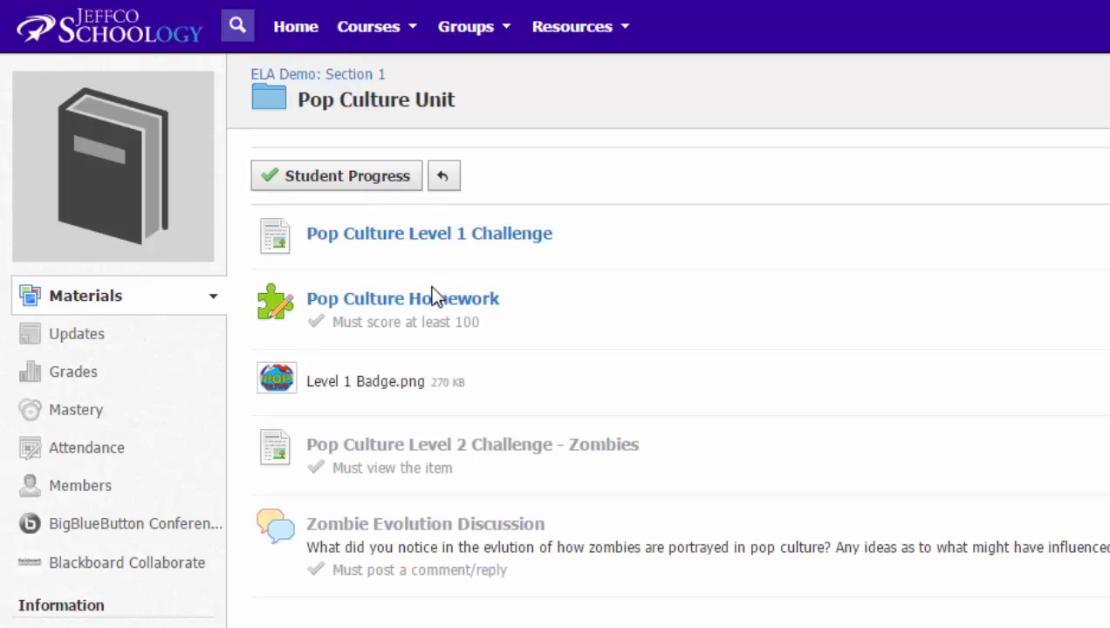
mouse_move(429, 233)
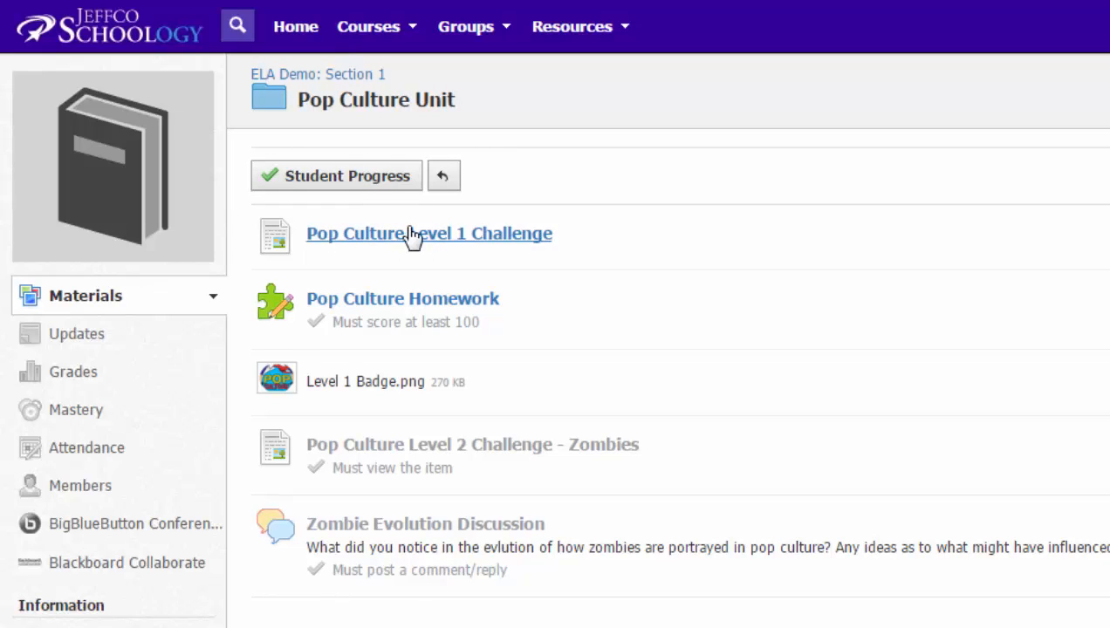
mouse_move(395, 242)
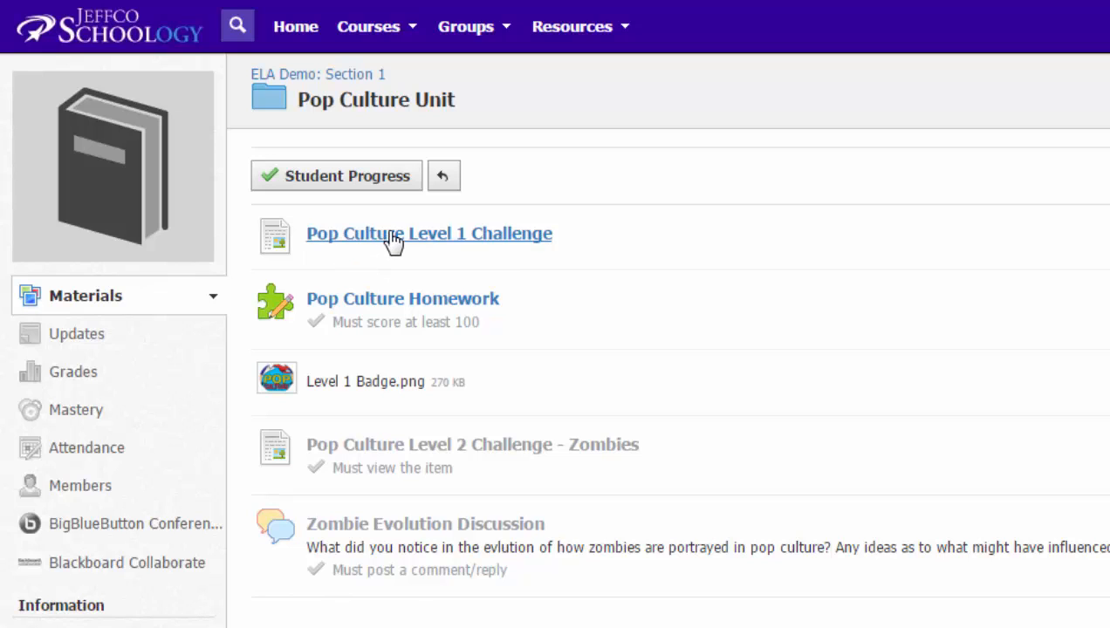
mouse_move(403, 299)
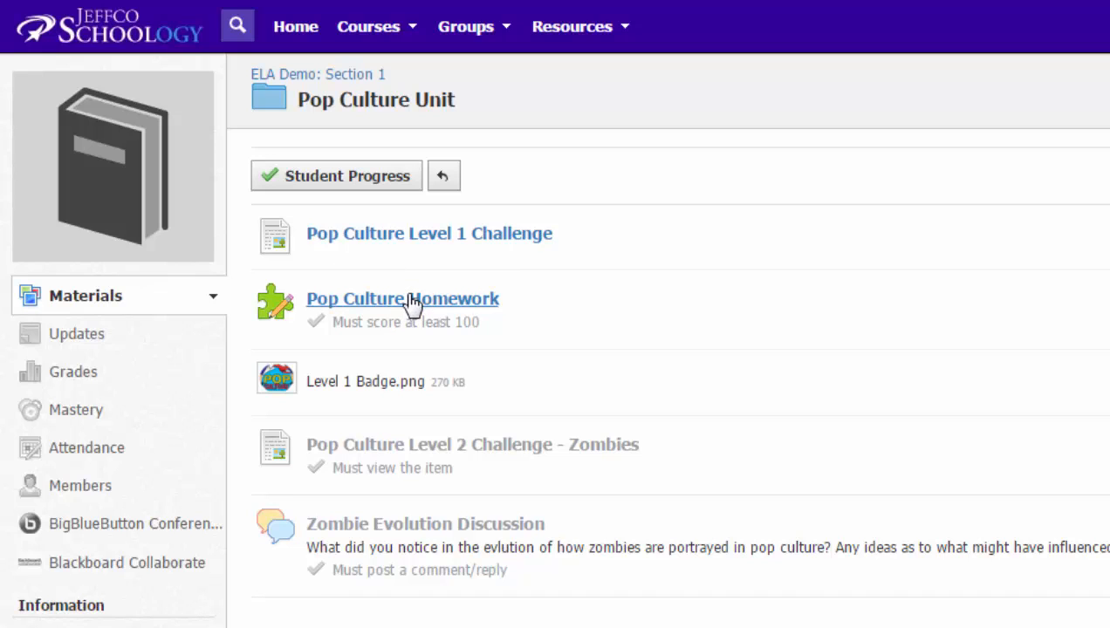
mouse_move(392, 390)
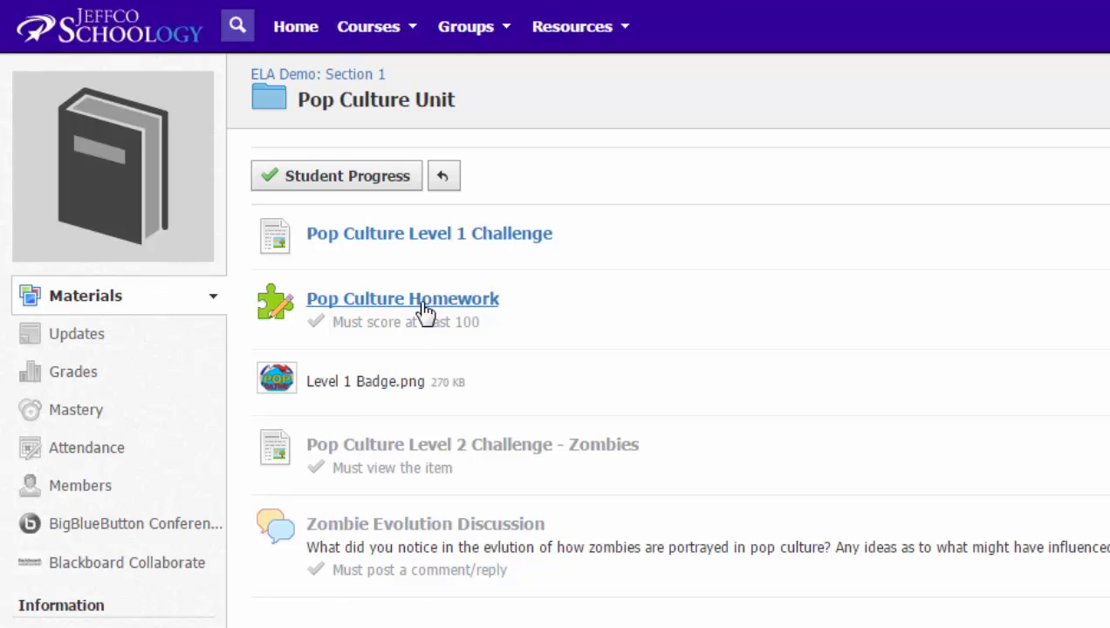
left_click(402, 298)
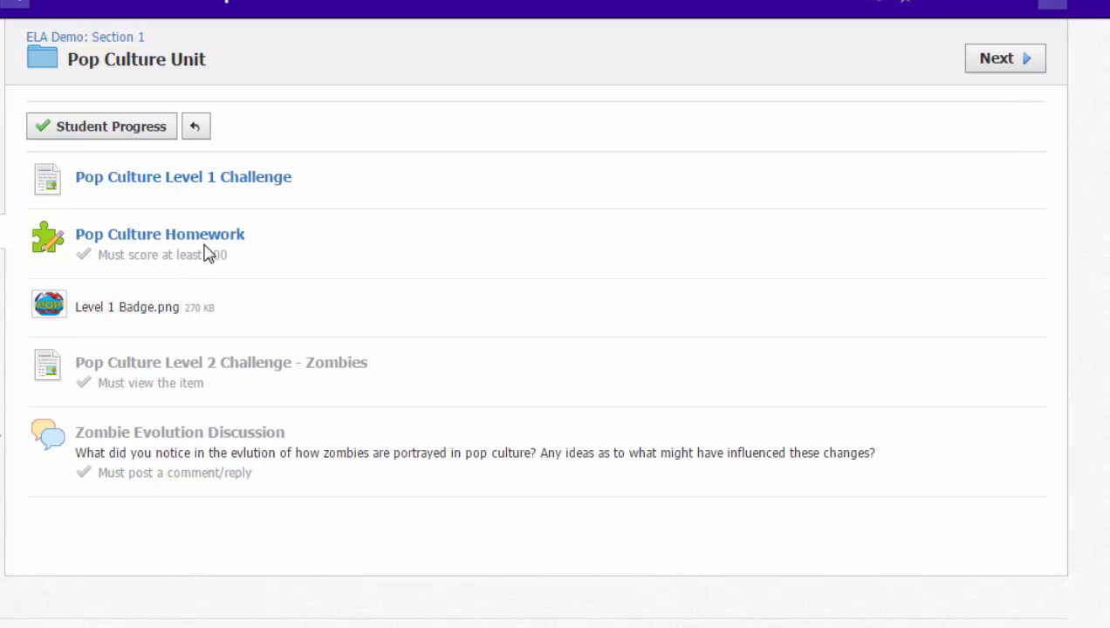
mouse_move(227, 283)
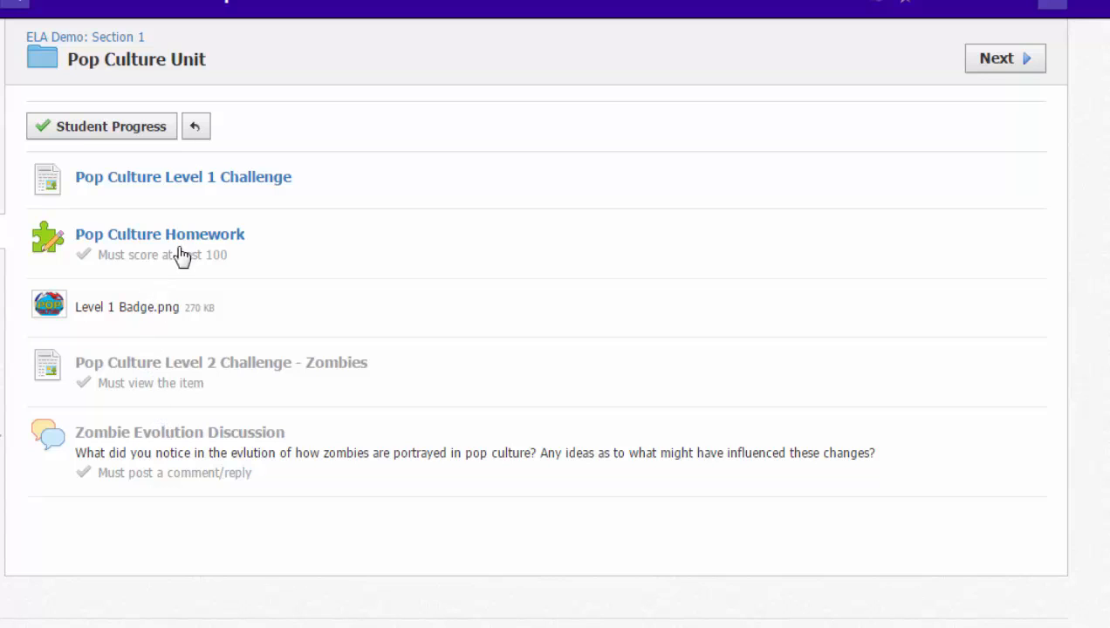
- Retake the Pop Culture Homework quiz for 100/100, then advance to Level 1 Badge.png
left_click(159, 234)
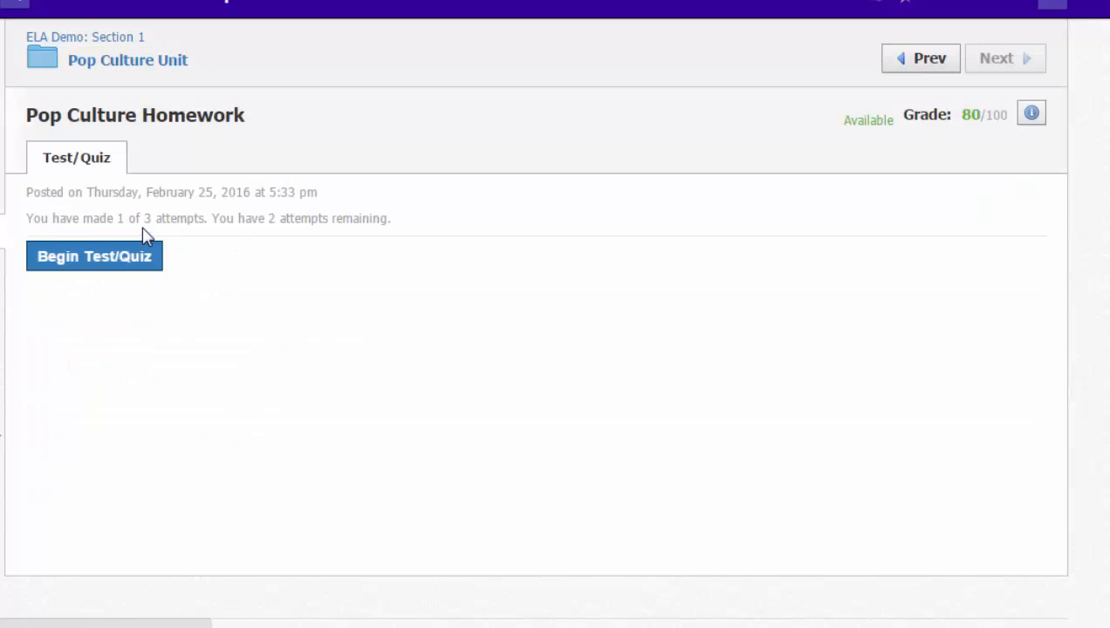
mouse_move(713, 223)
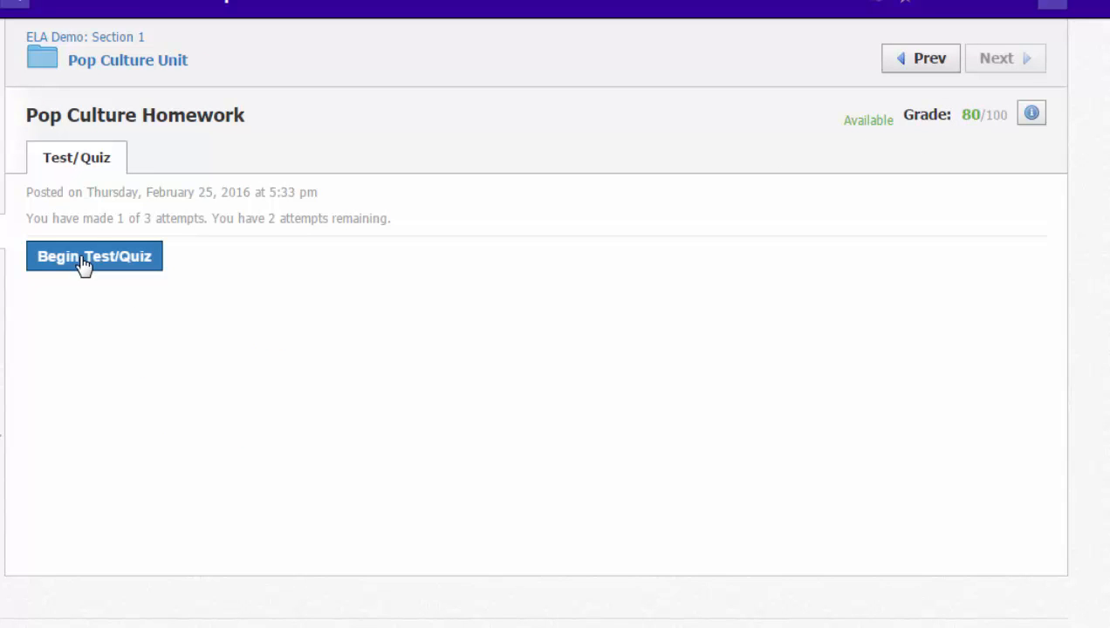
left_click(93, 256)
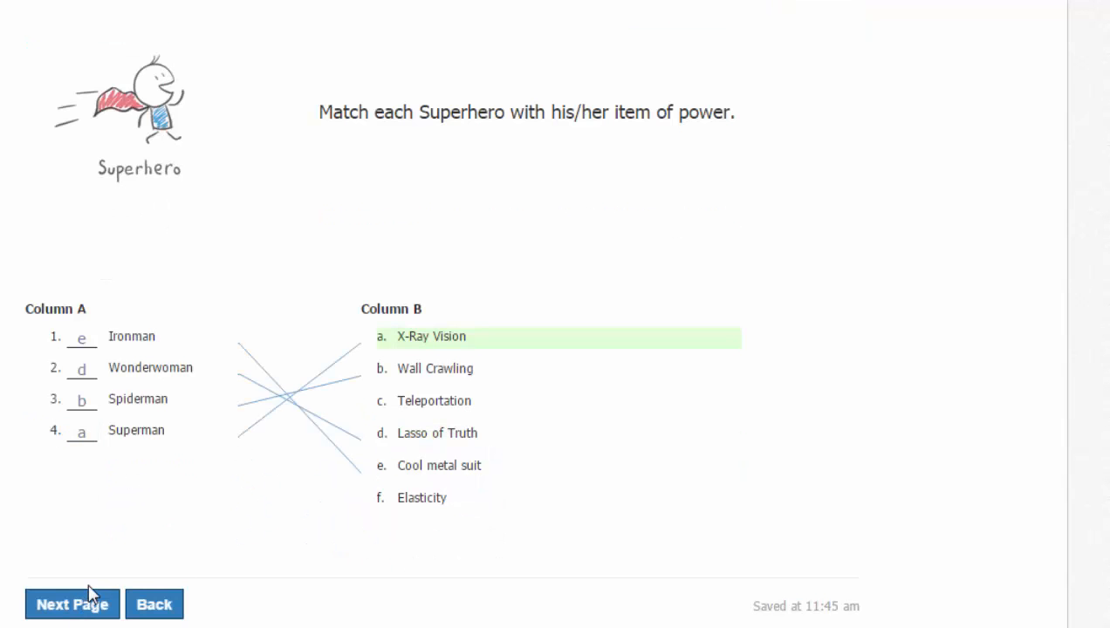
left_click(72, 605)
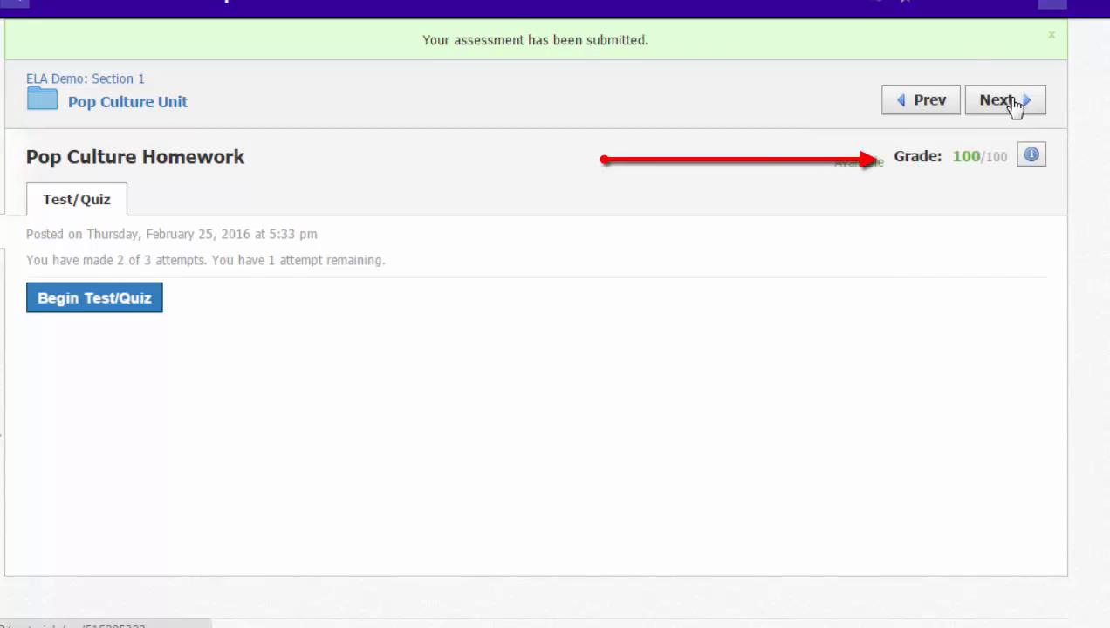
mouse_move(985, 138)
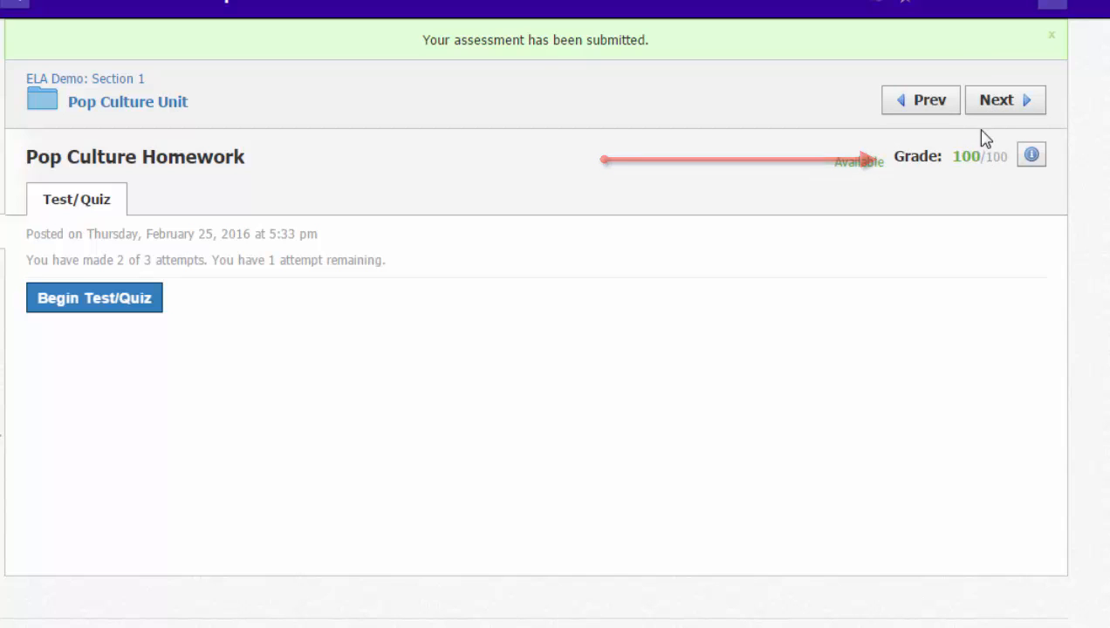
left_click(1004, 99)
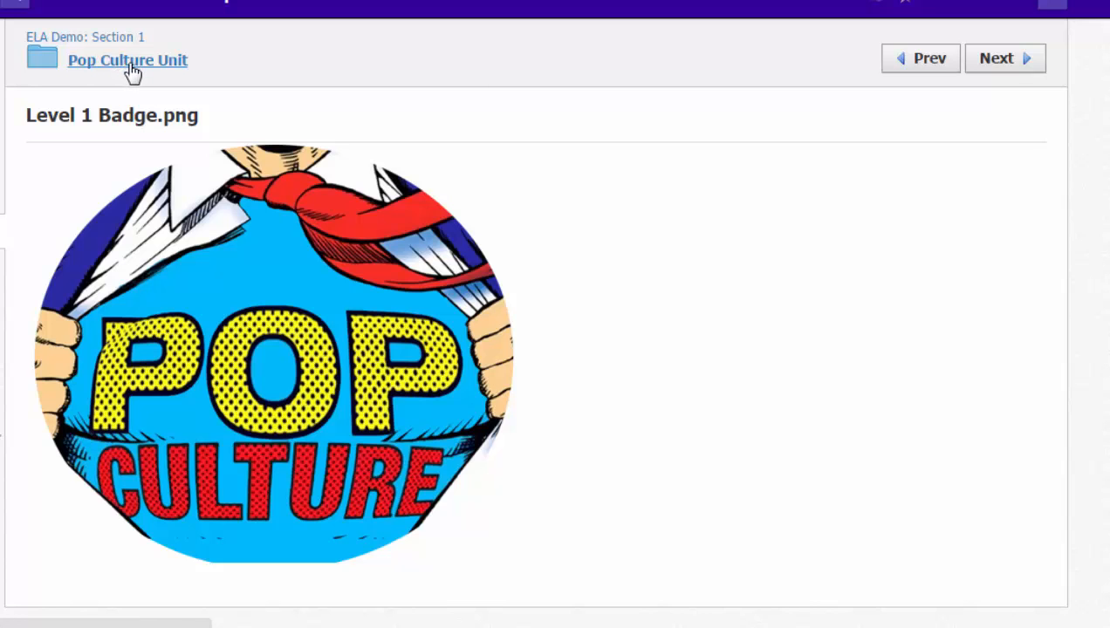
- Open Level 2 Challenge - Zombies and the unlocked Zombie Evolution Discussion, then return to the folder
left_click(128, 60)
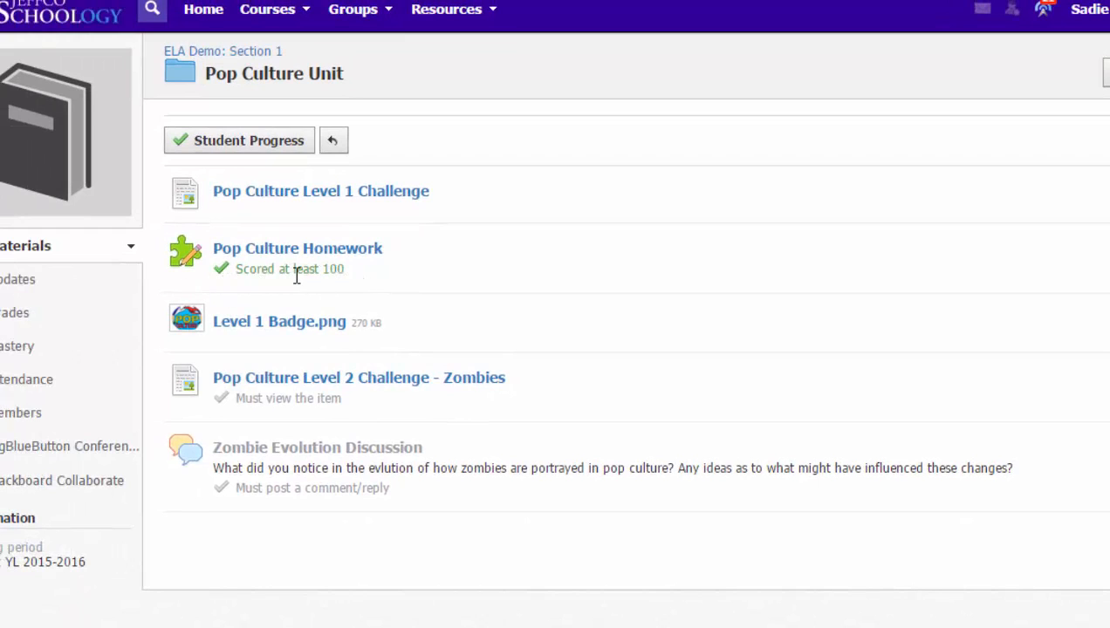
mouse_move(318, 440)
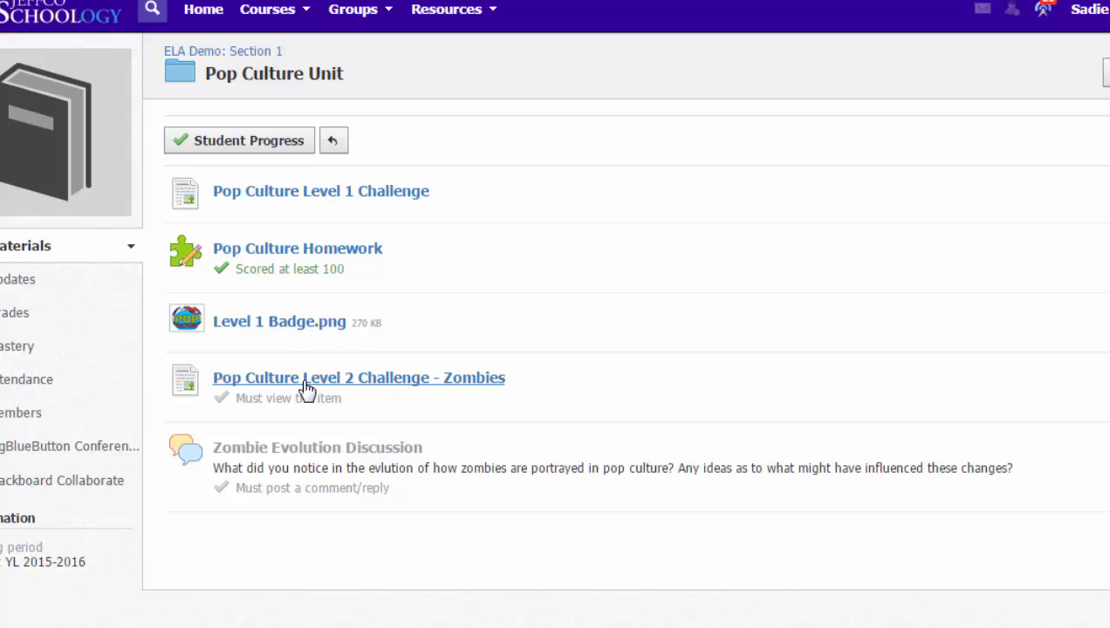
mouse_move(323, 388)
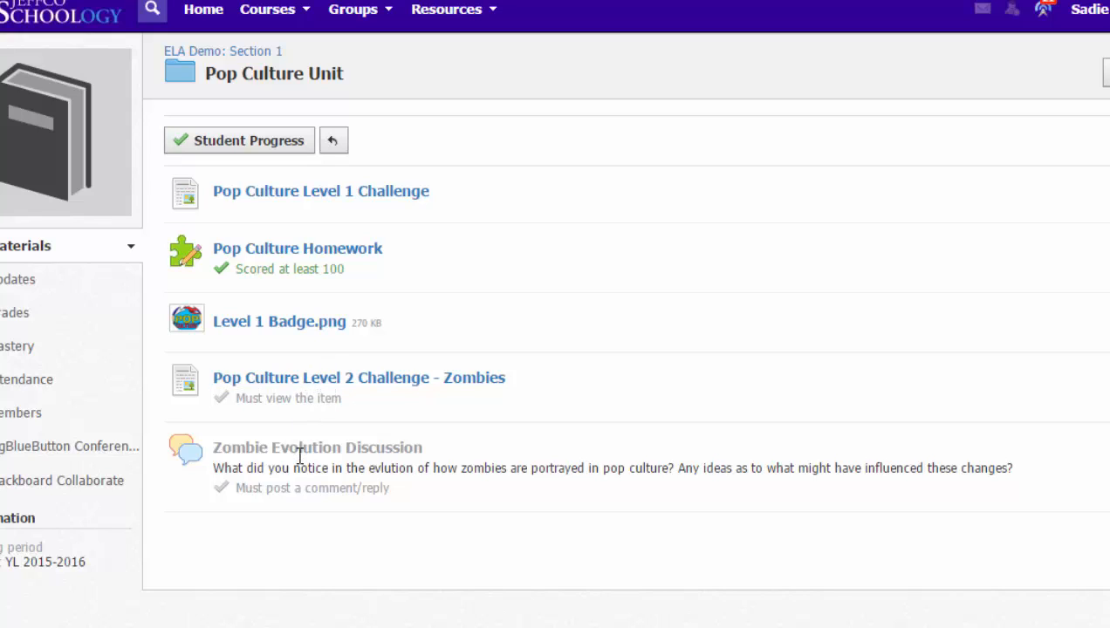
mouse_move(303, 385)
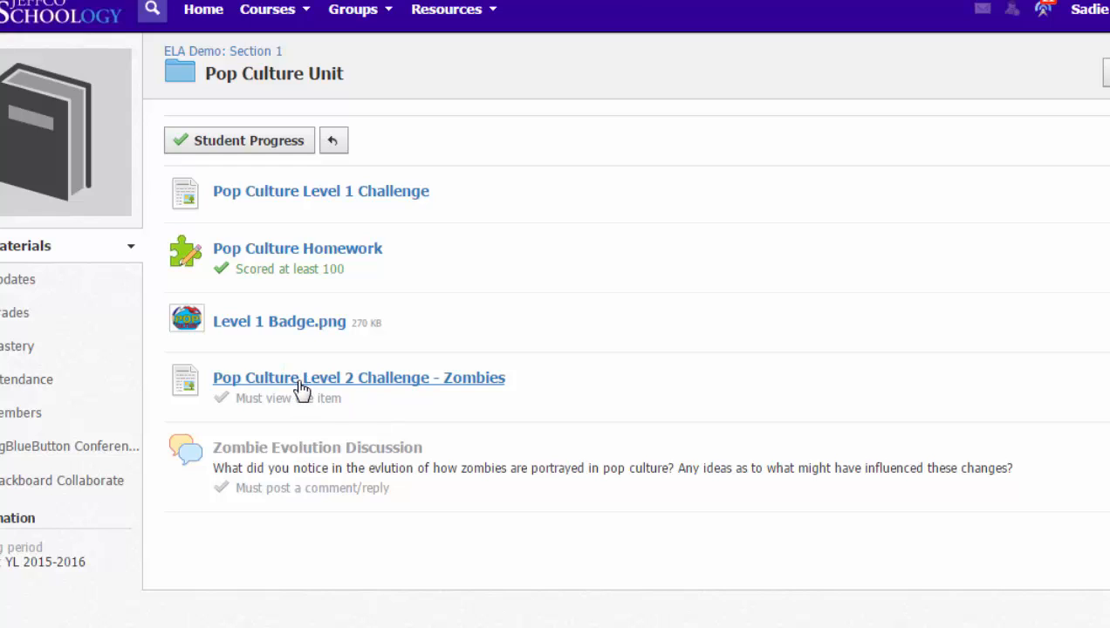
mouse_move(301, 389)
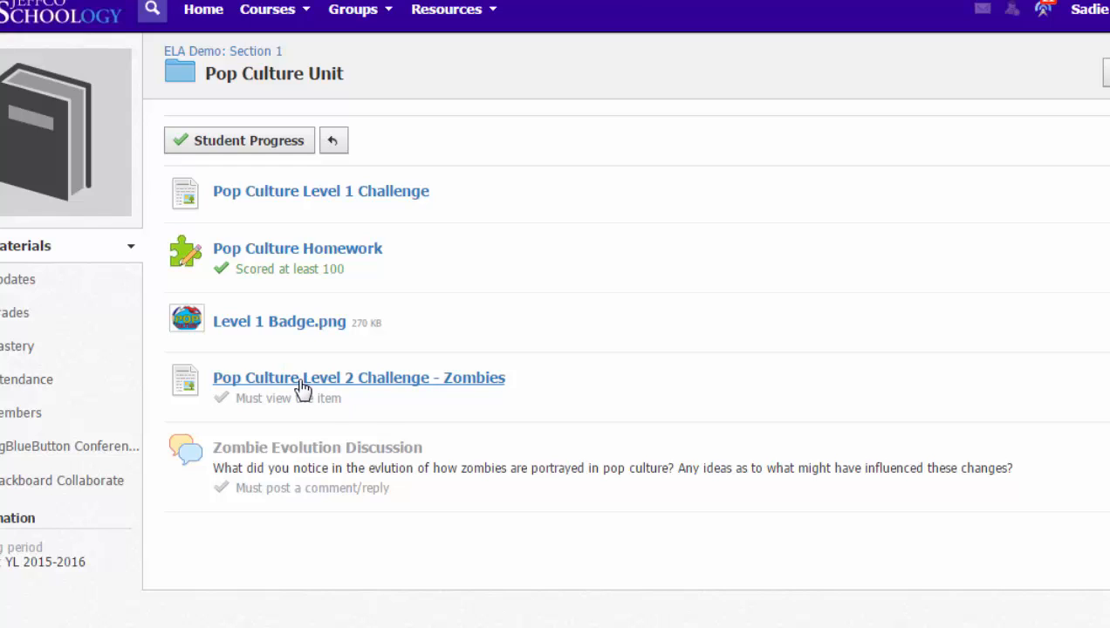
left_click(359, 378)
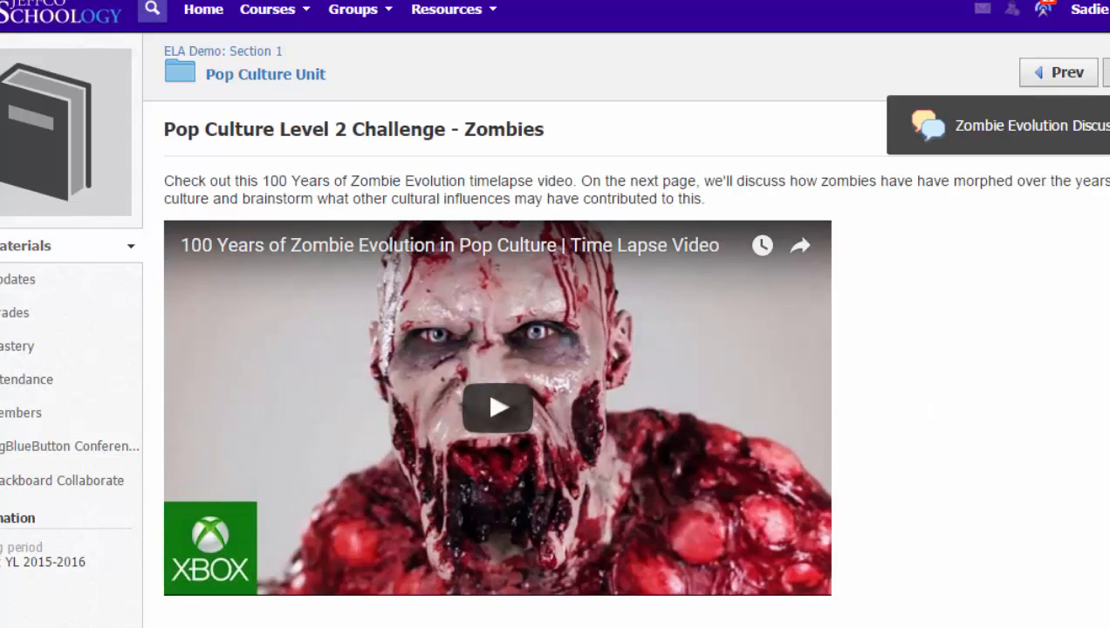
left_click(1030, 125)
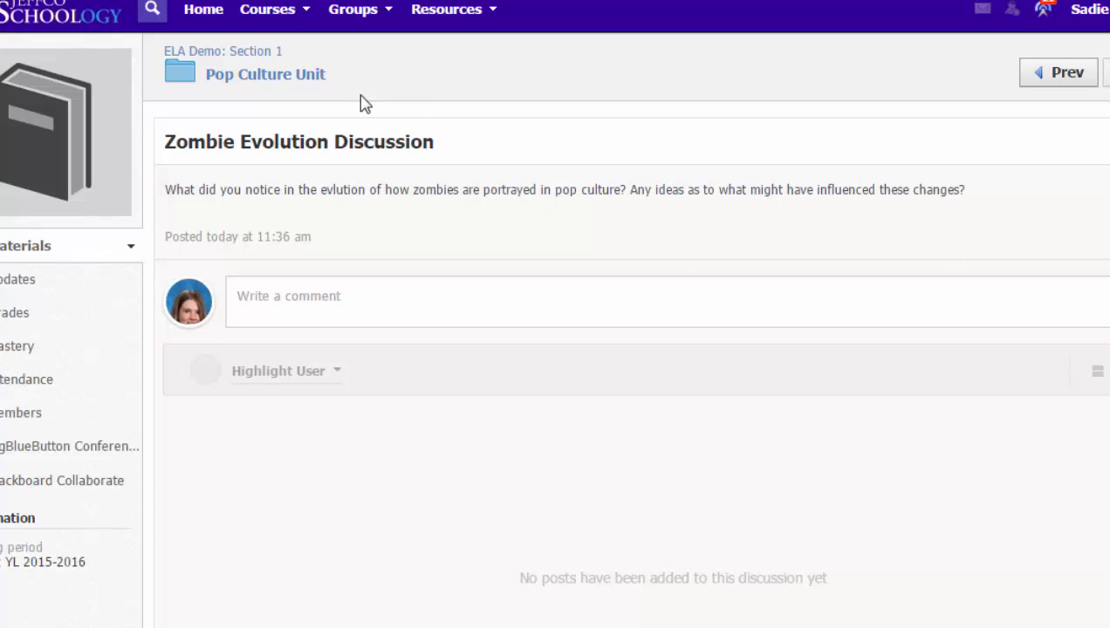
mouse_move(264, 74)
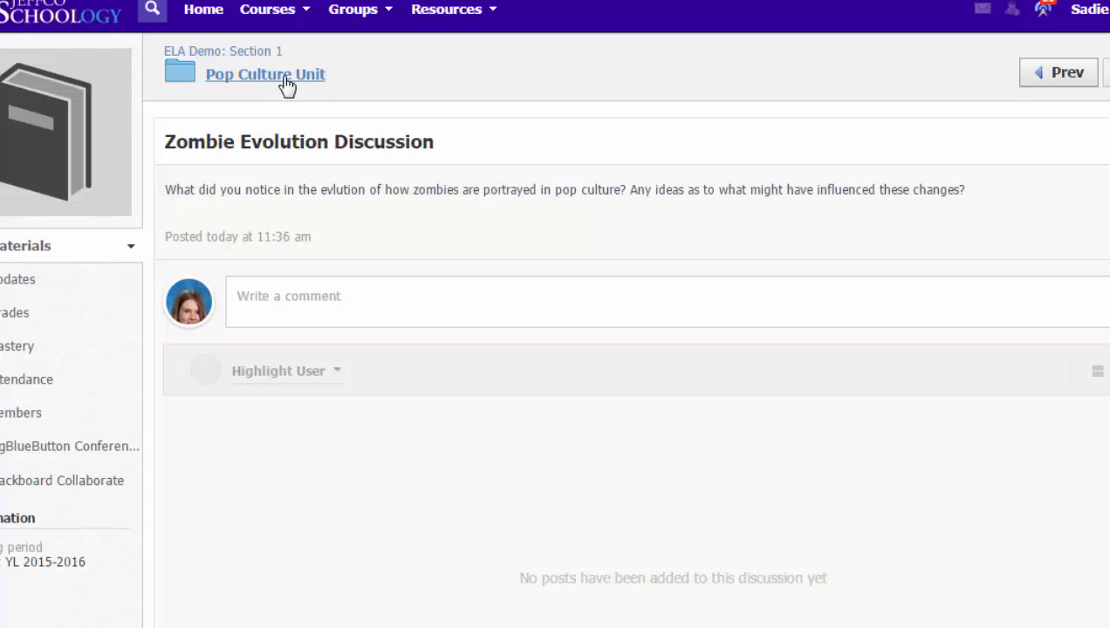
left_click(264, 74)
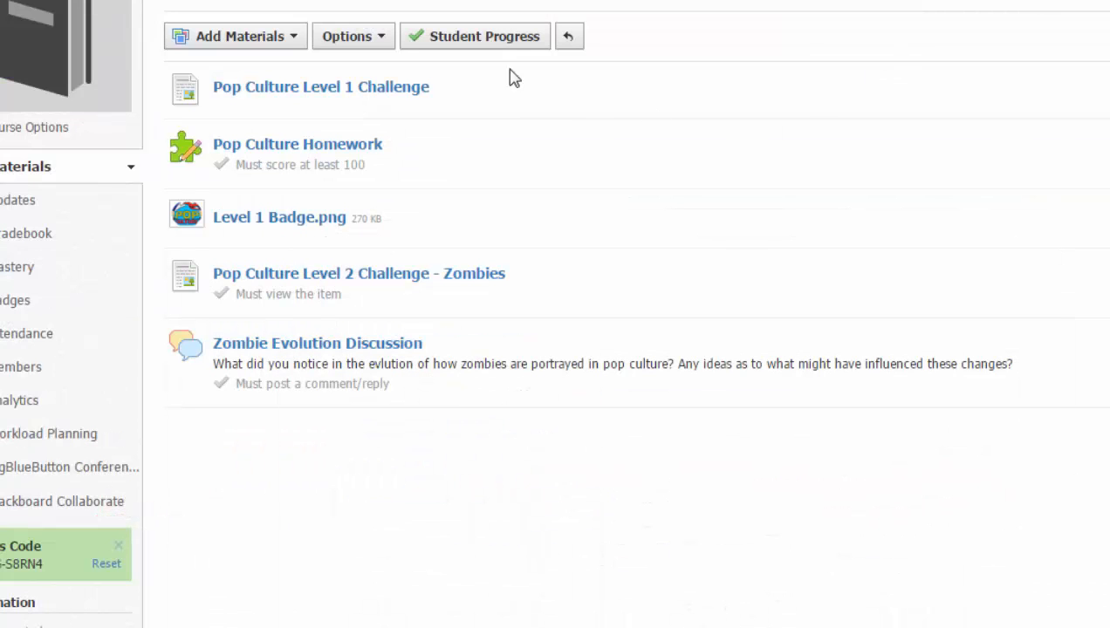
- Open the unit's Student Progress report showing the student at 67% completion
left_click(485, 36)
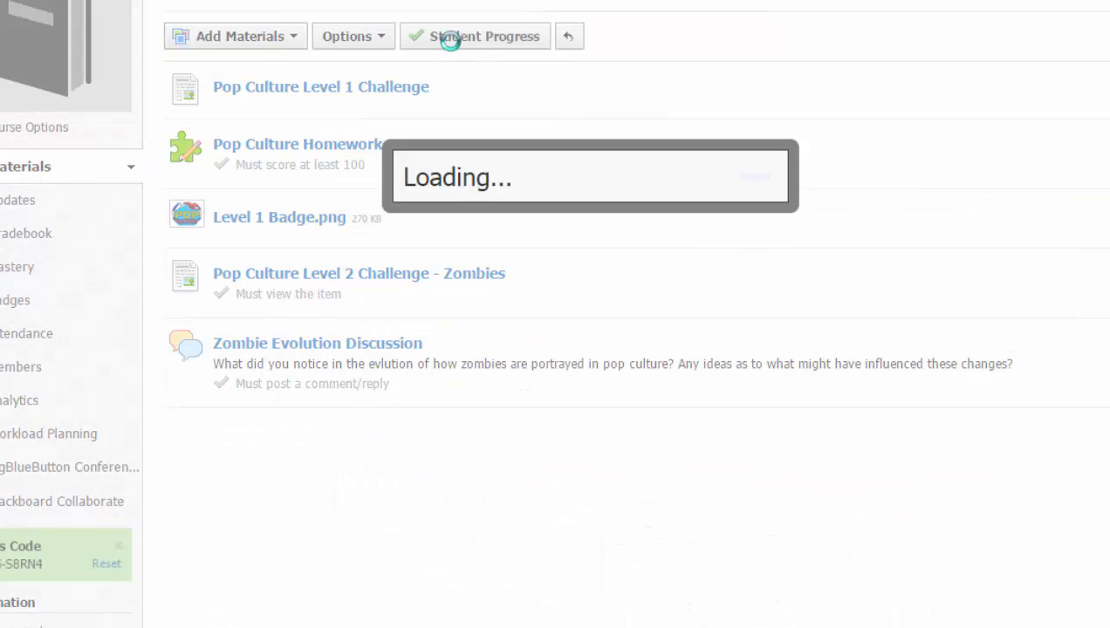
left_click(475, 36)
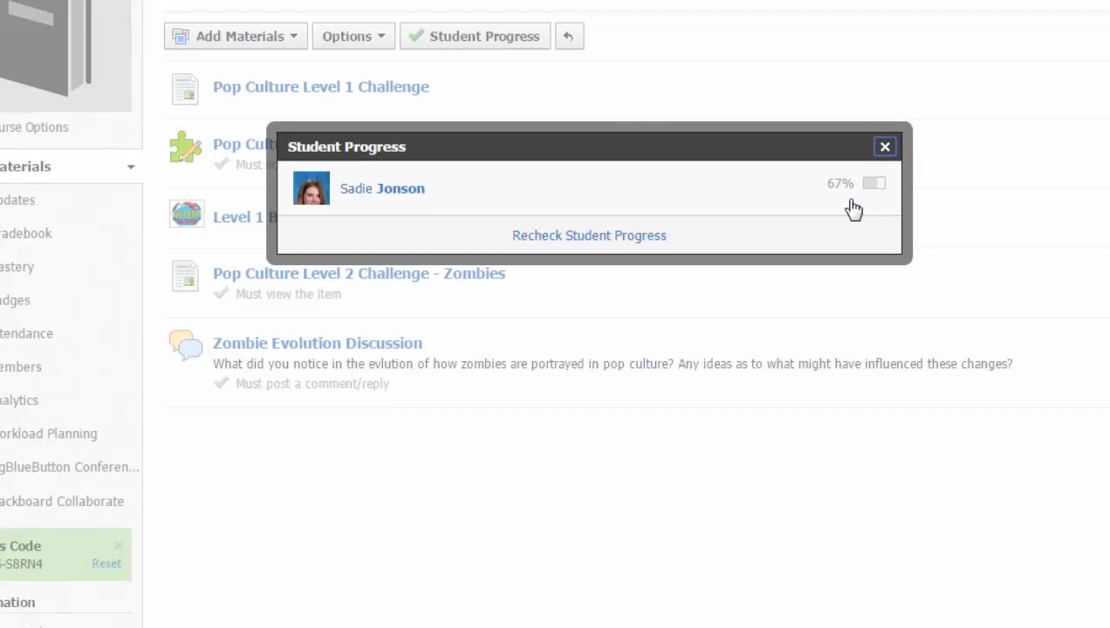
mouse_move(800, 190)
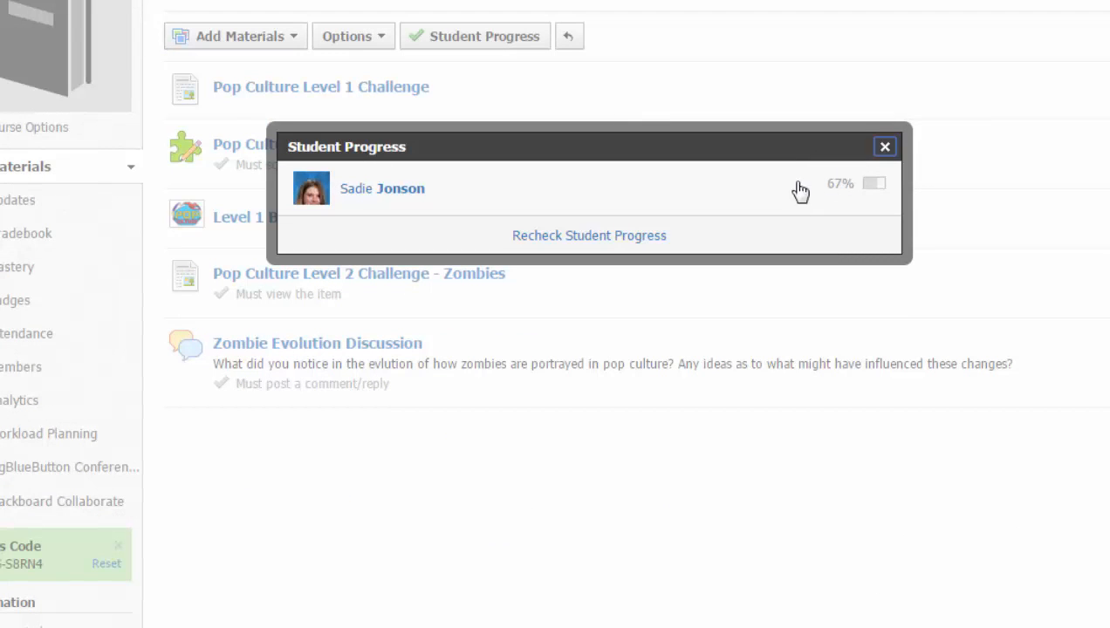
mouse_move(837, 212)
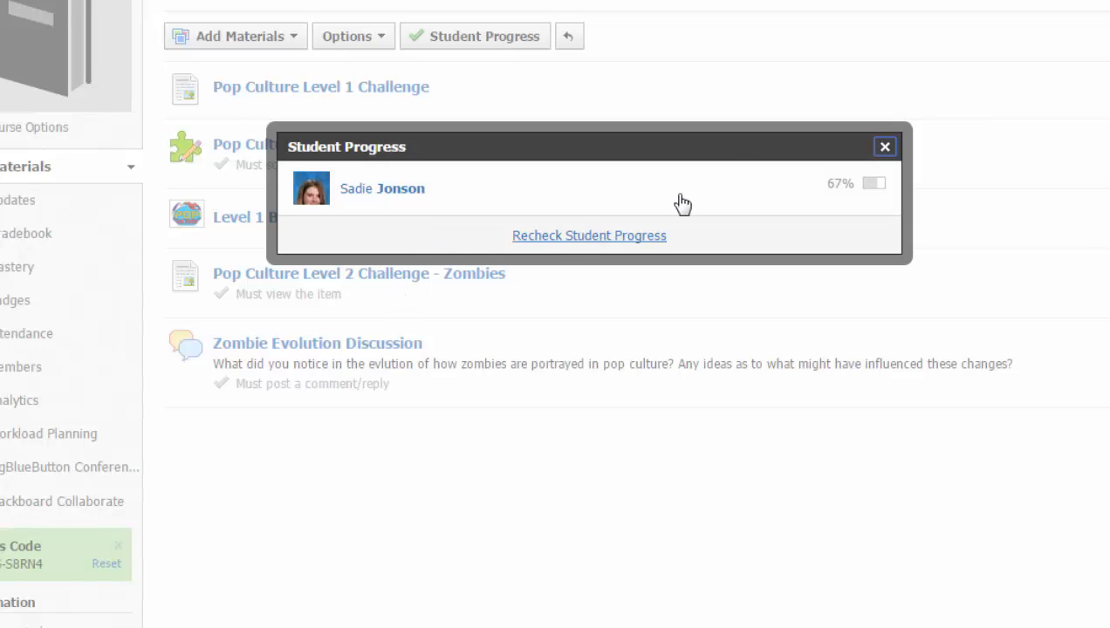
- Reopen the unit's Student Completion rules to review the homework score, Level 2 view and discussion post requirements
left_click(347, 35)
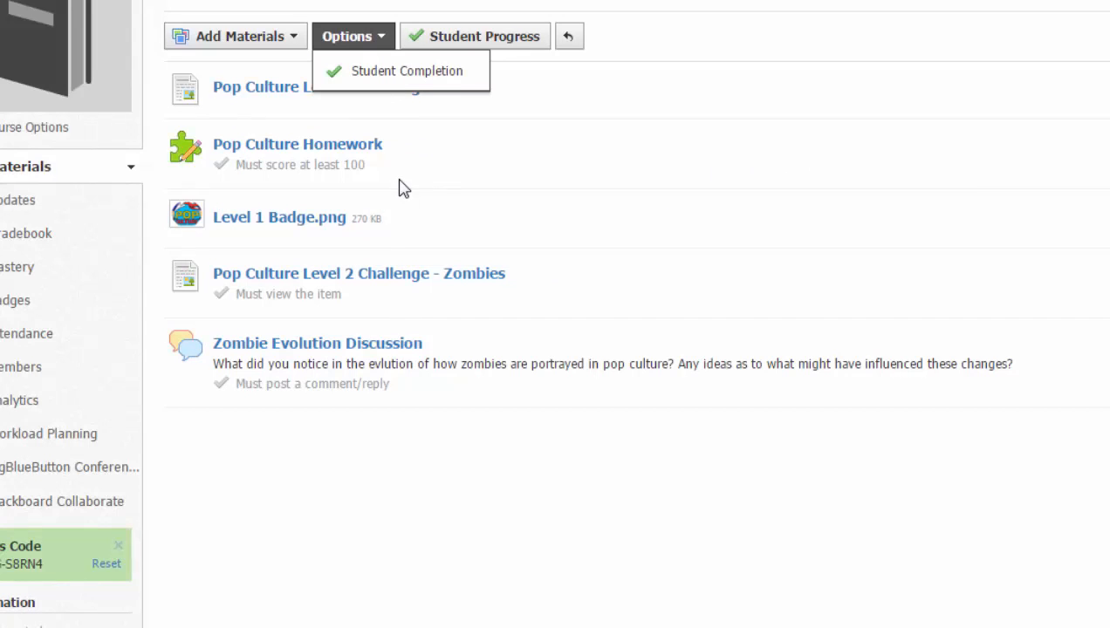
mouse_move(426, 169)
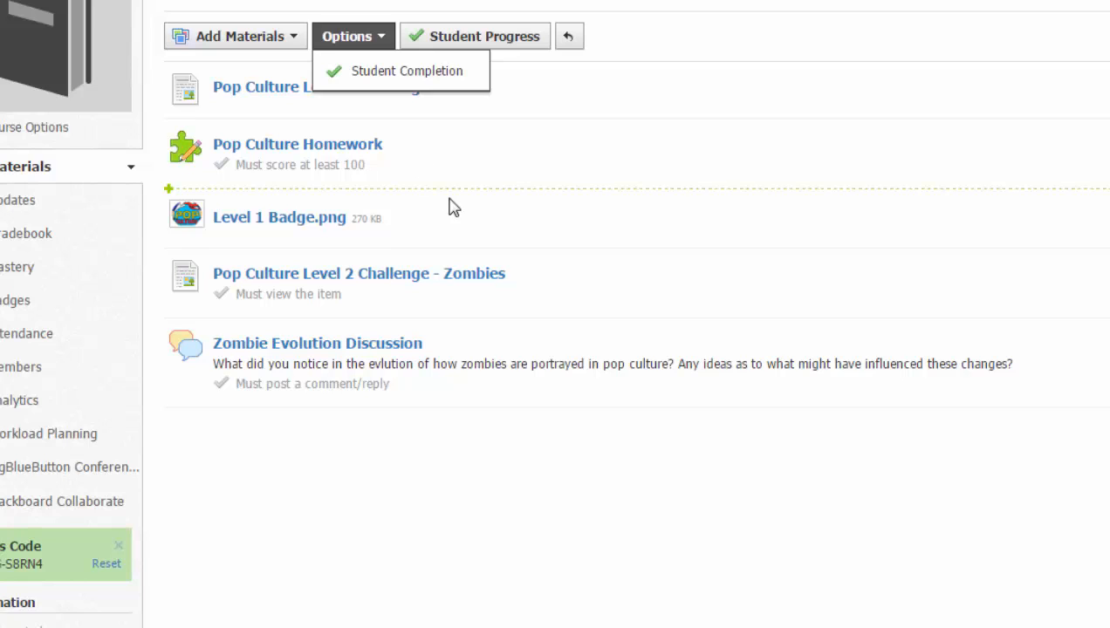
mouse_move(432, 288)
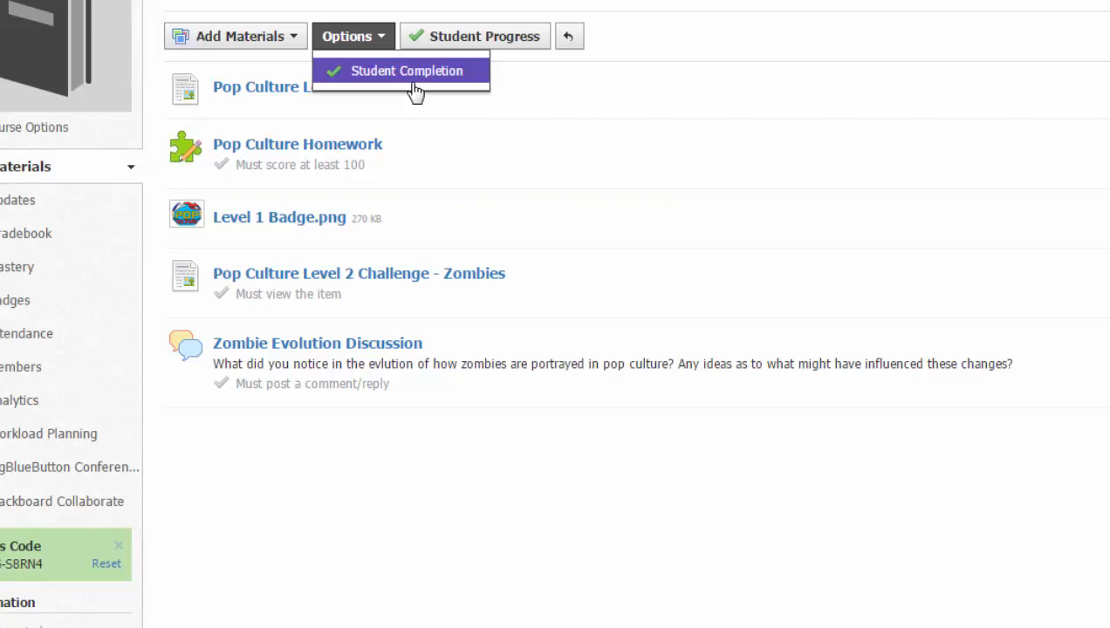
mouse_move(421, 92)
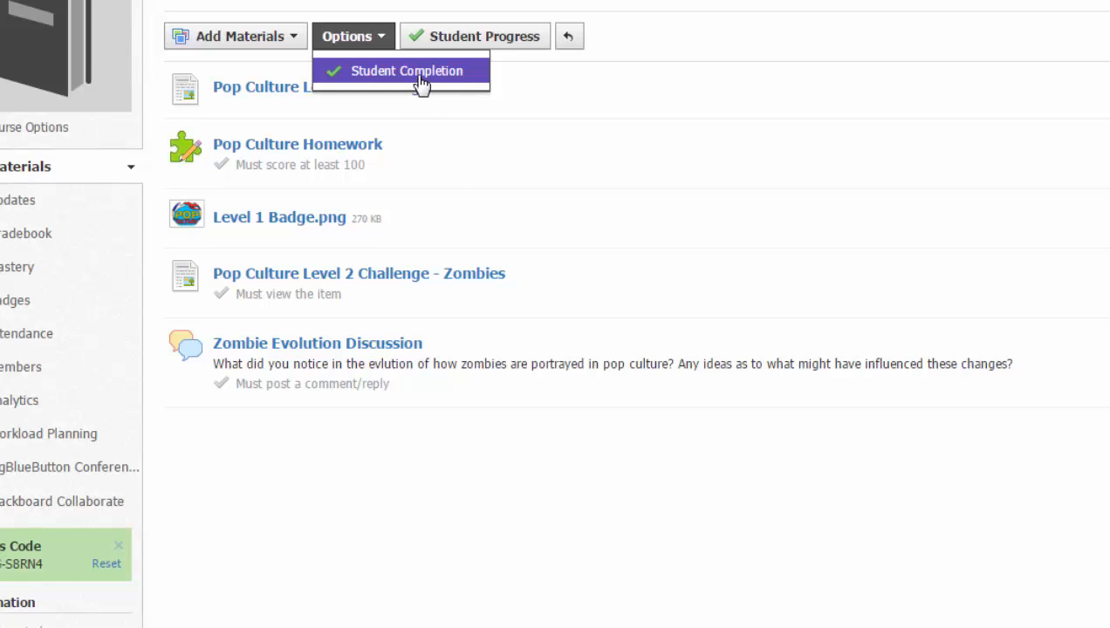
left_click(405, 71)
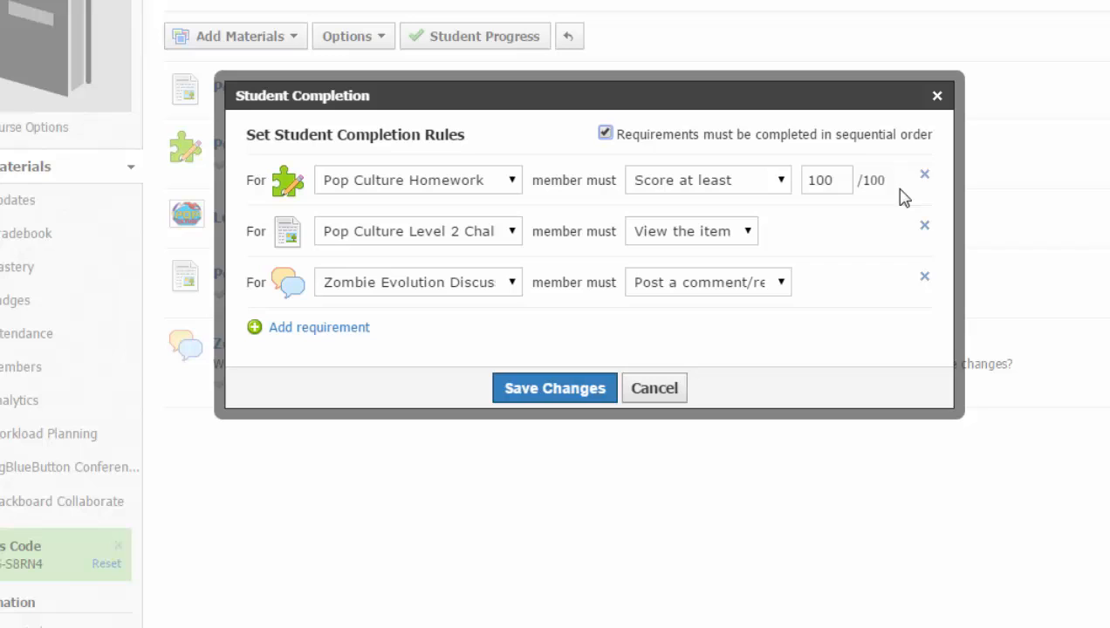
mouse_move(396, 166)
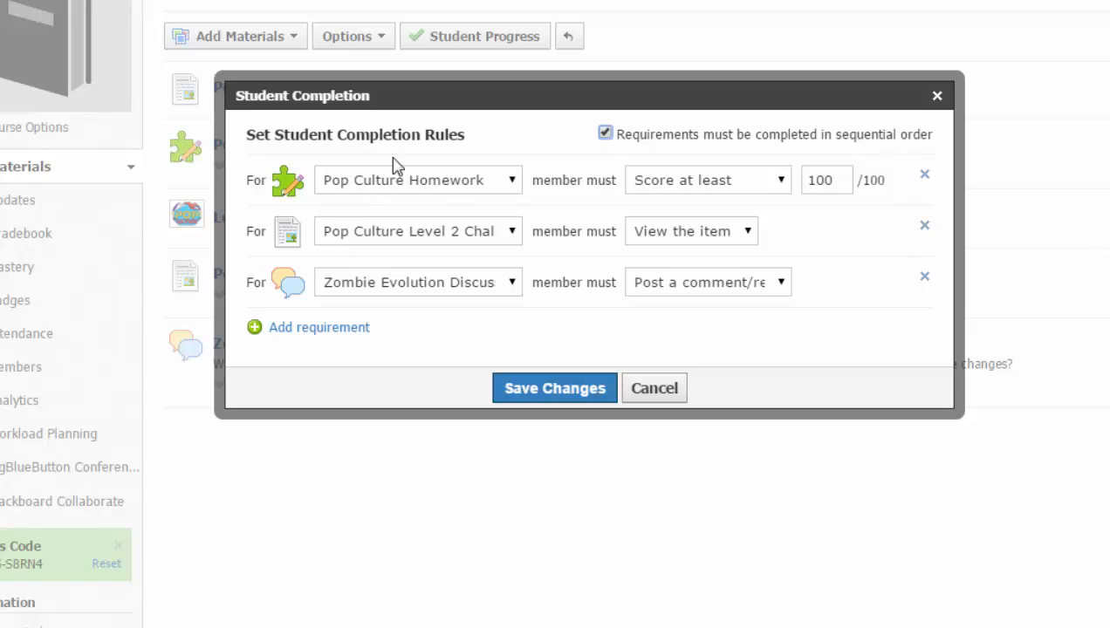
mouse_move(537, 425)
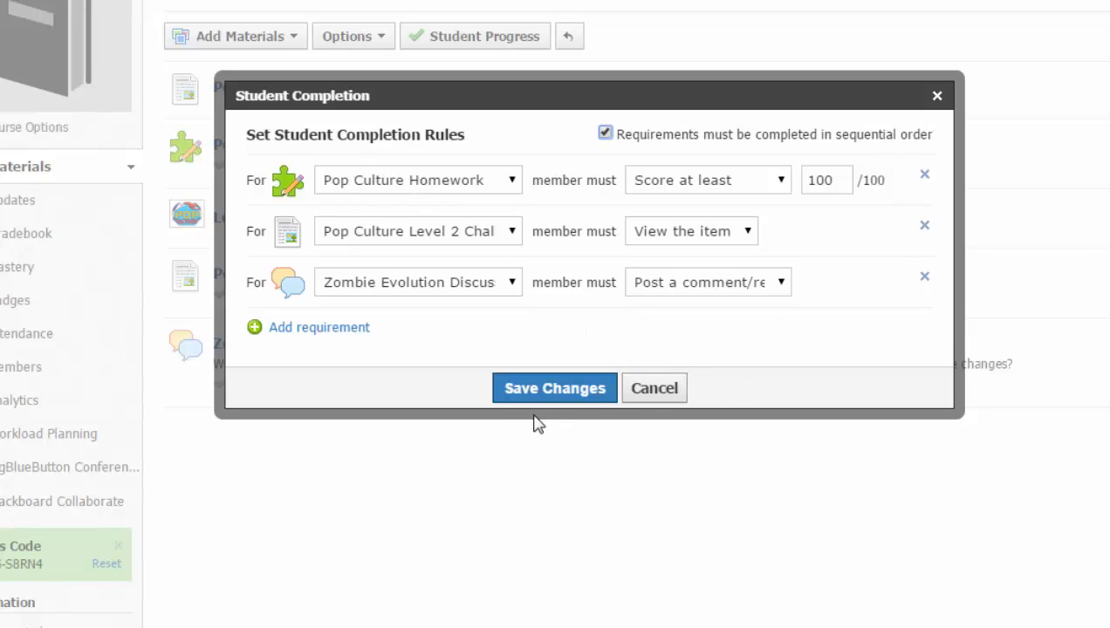
mouse_move(558, 418)
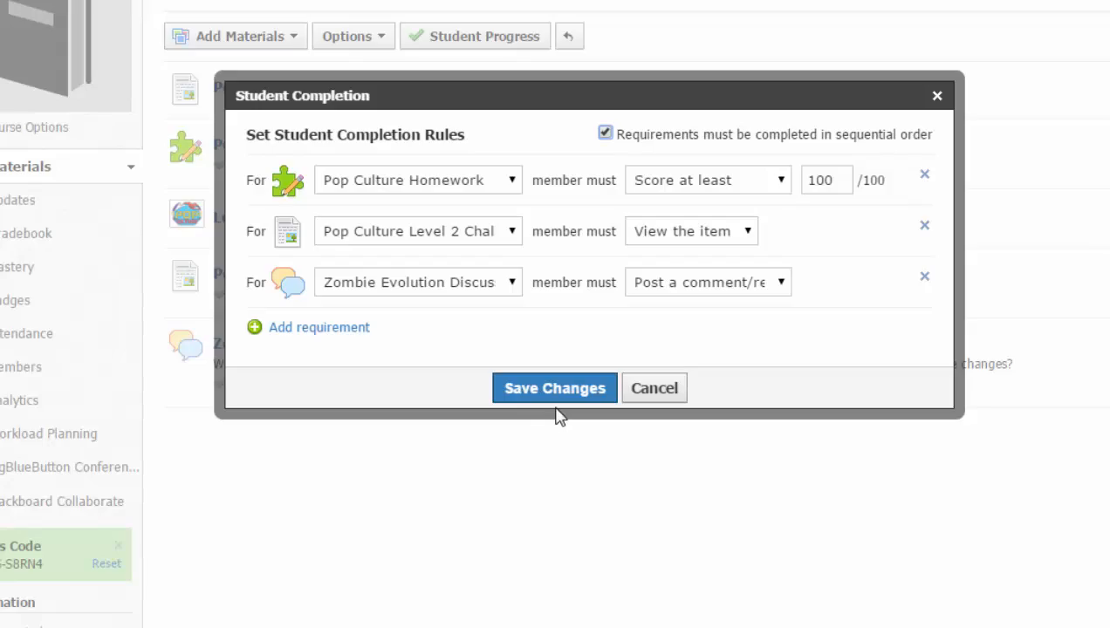